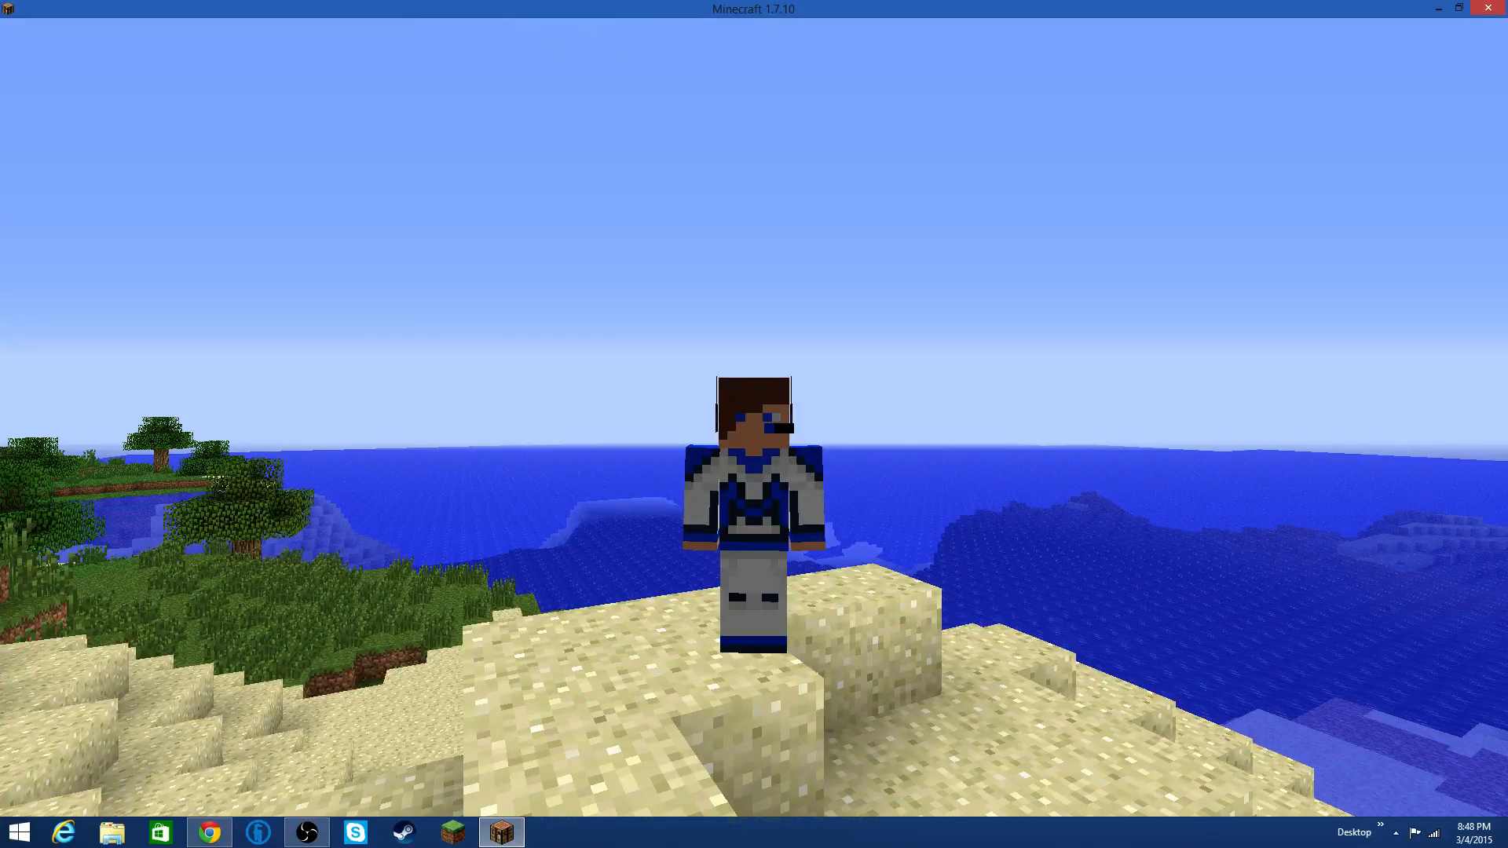
Pause briefly and return to the beach world before changing shaders.
key("Escape")
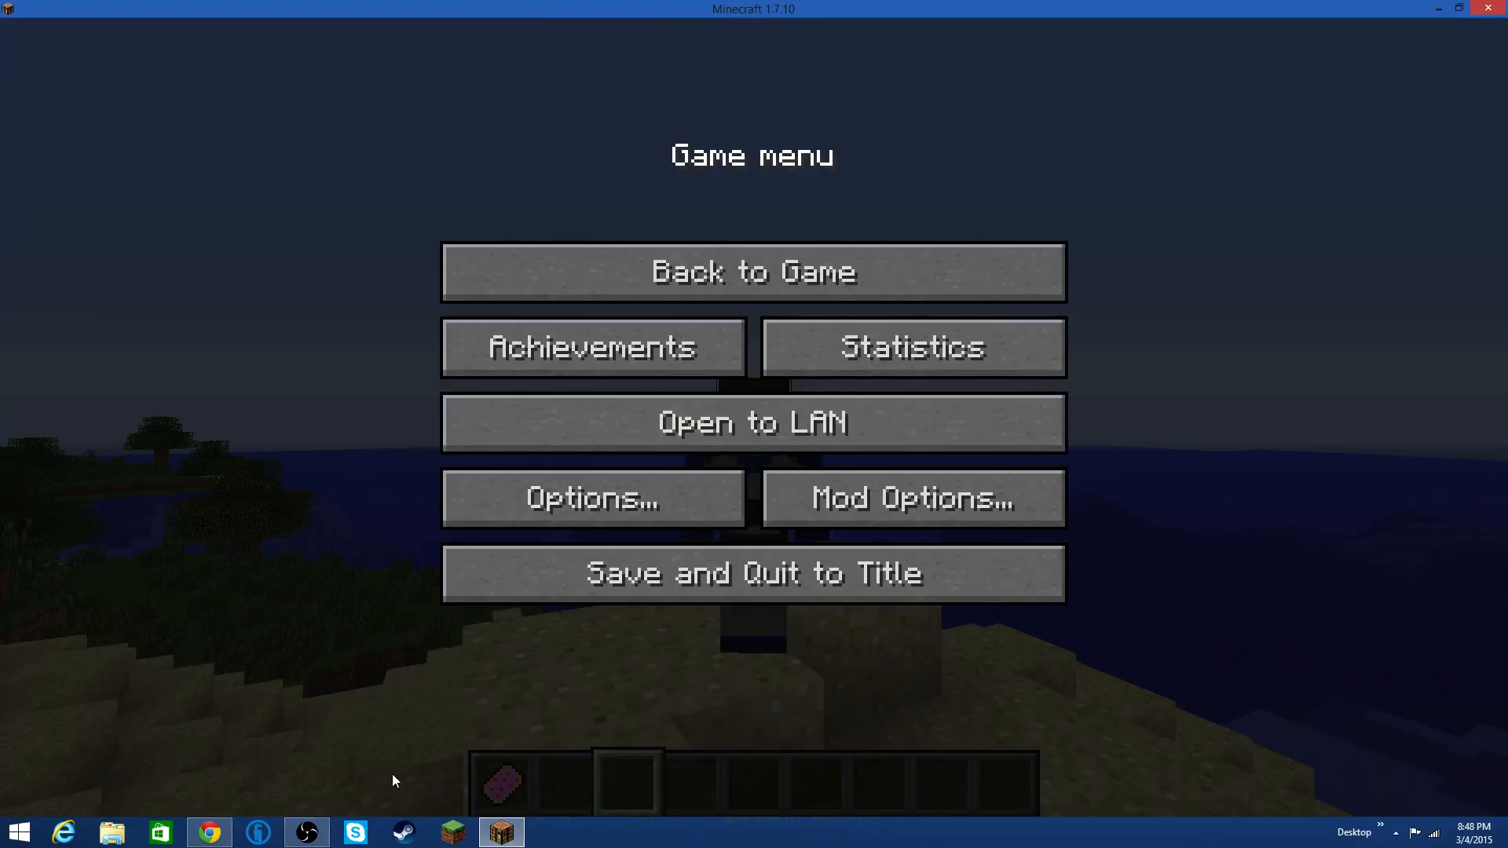
mouse_move(306, 831)
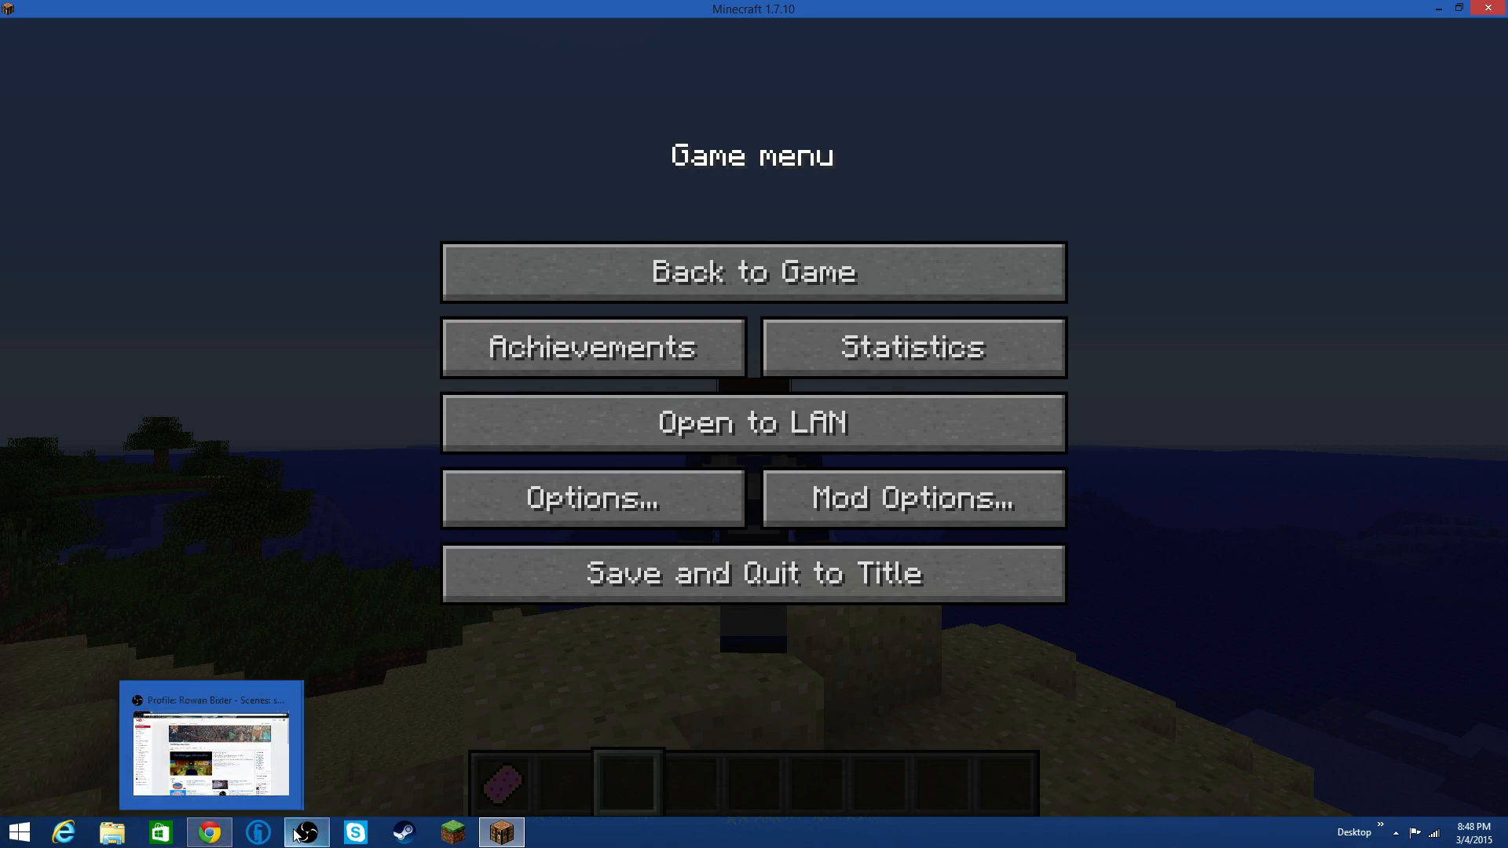
left_click(753, 271)
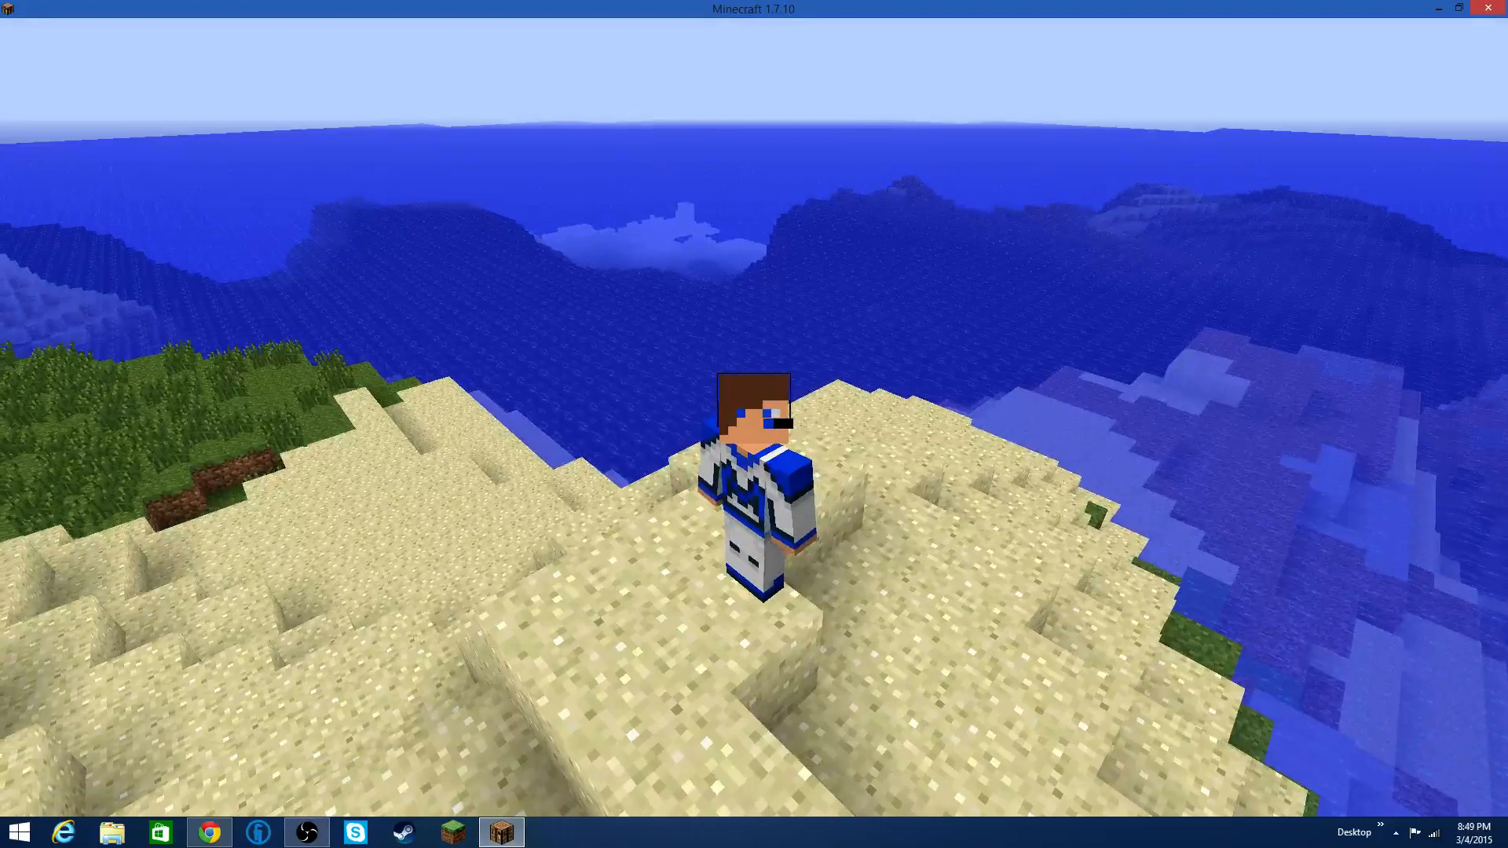
mouse_move(754, 424)
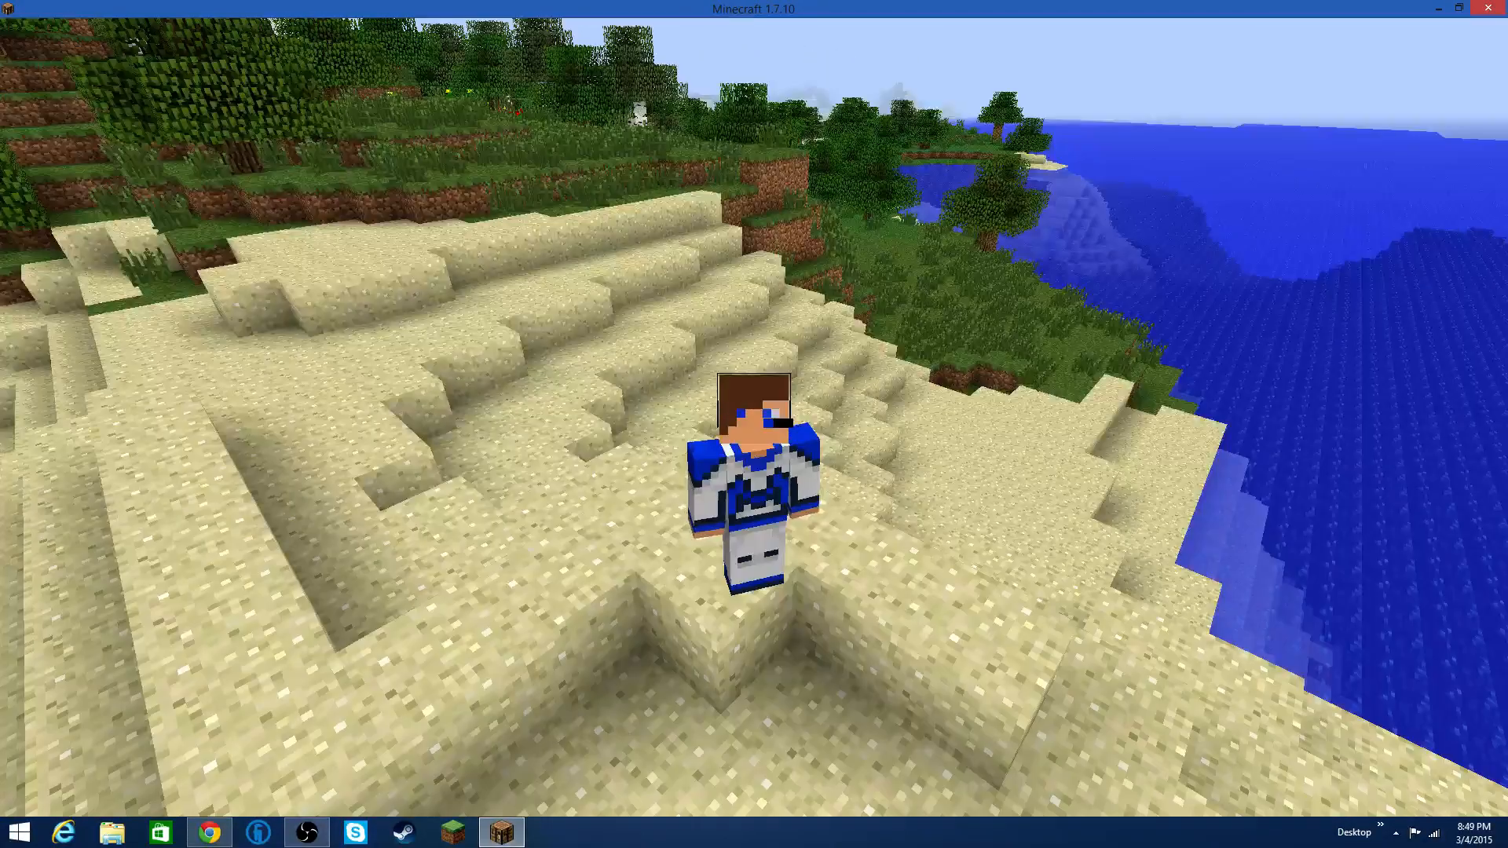
Select the SEUS_v10.1_preview1.zip shader pack in the Shaders list and apply it.
key("Escape")
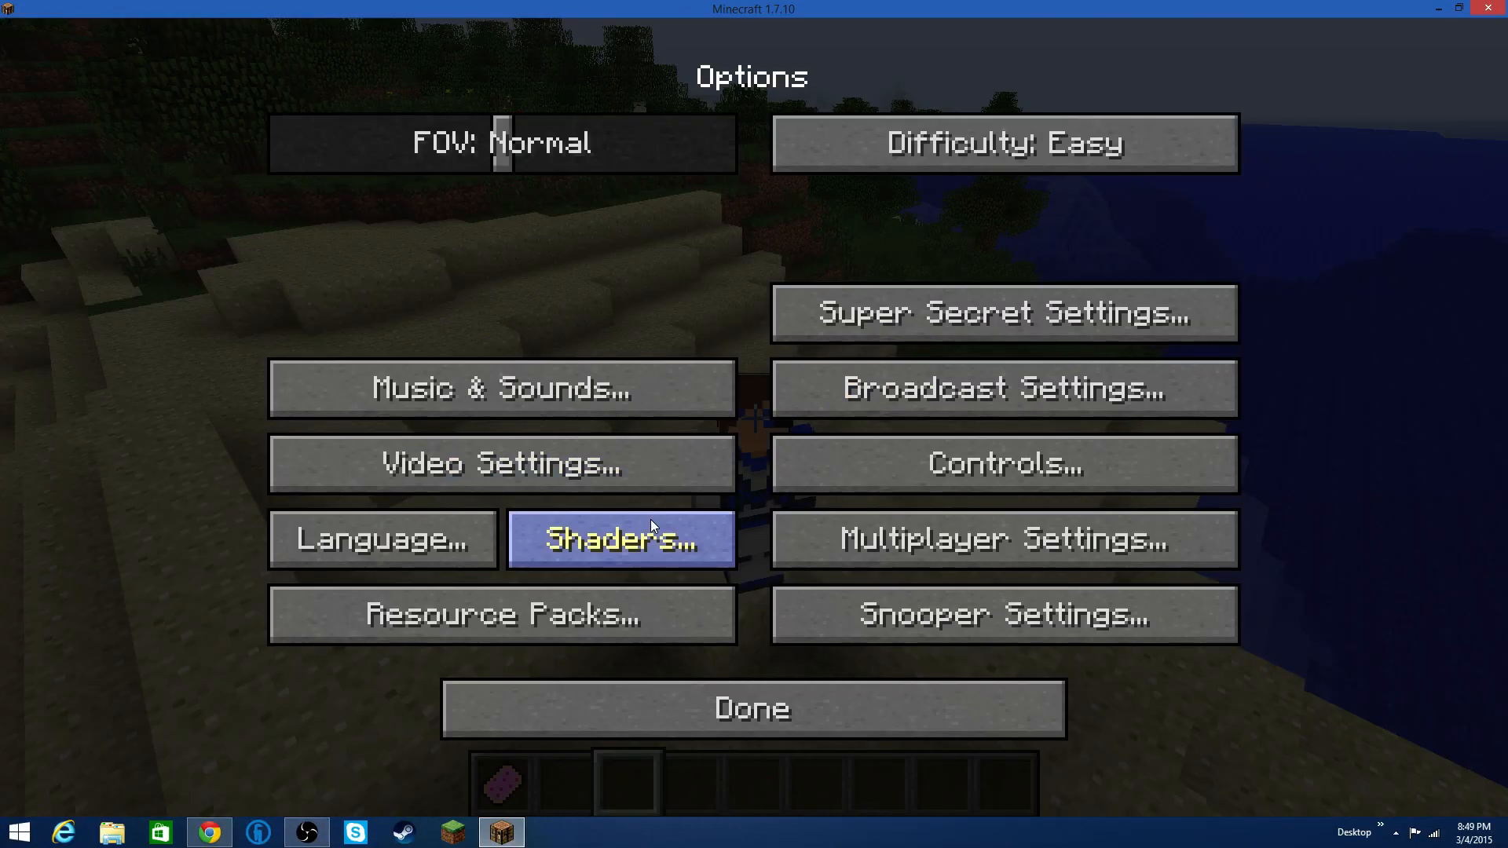
left_click(620, 539)
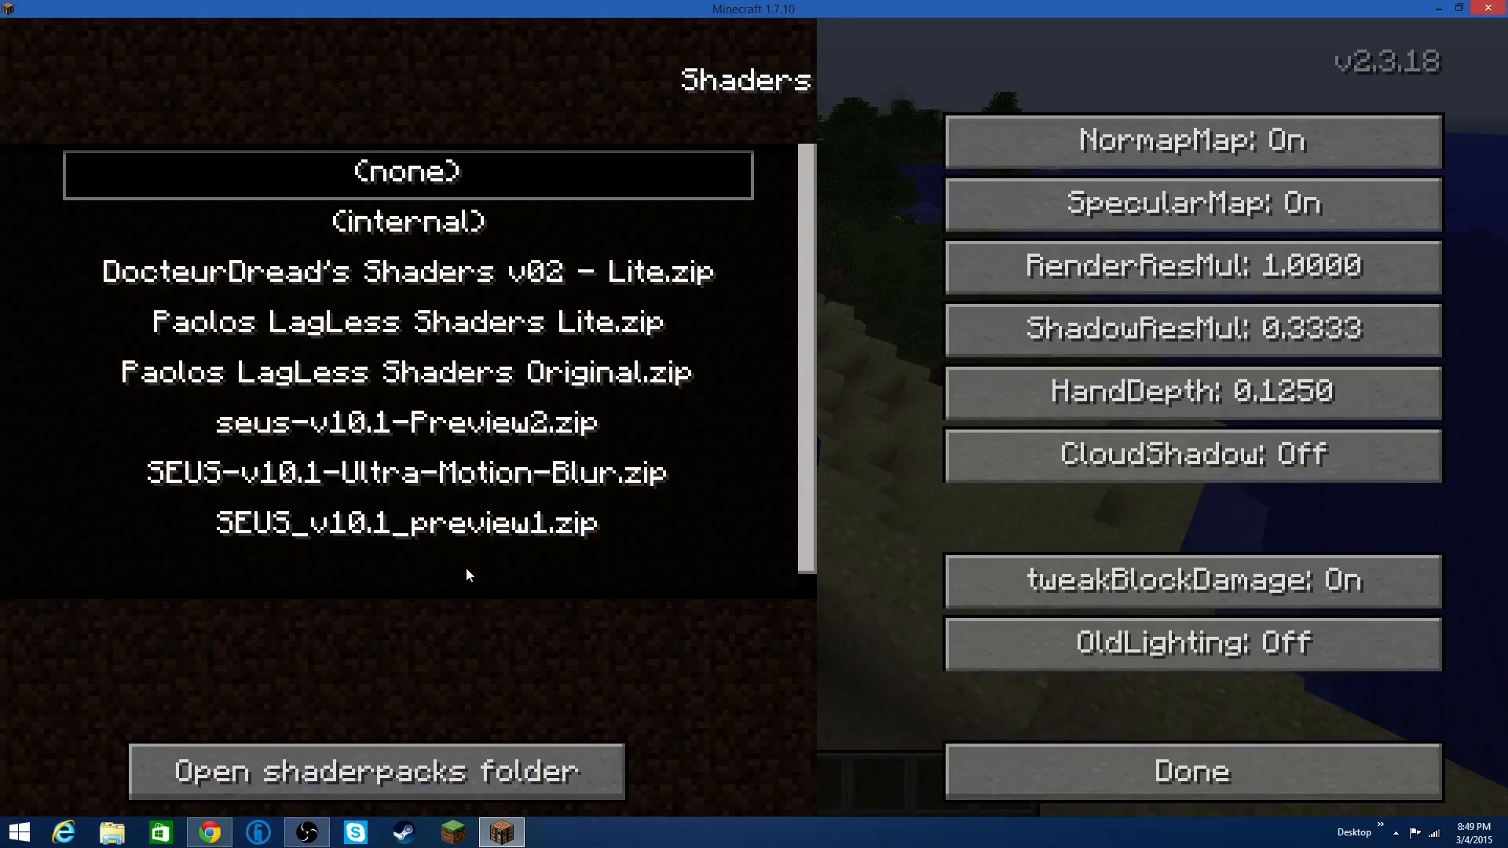
left_click(406, 523)
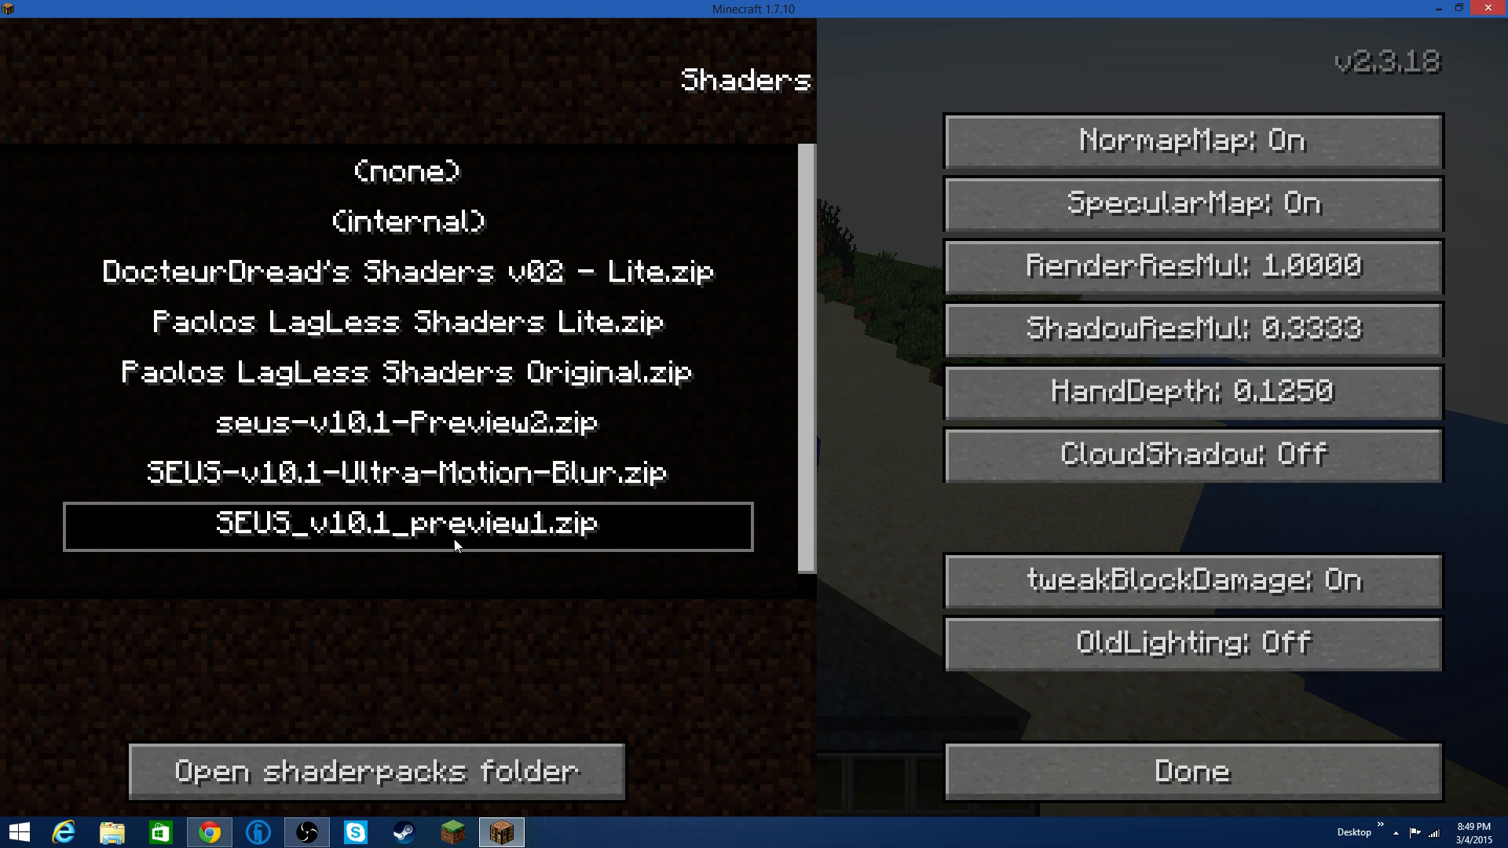
left_click(1192, 769)
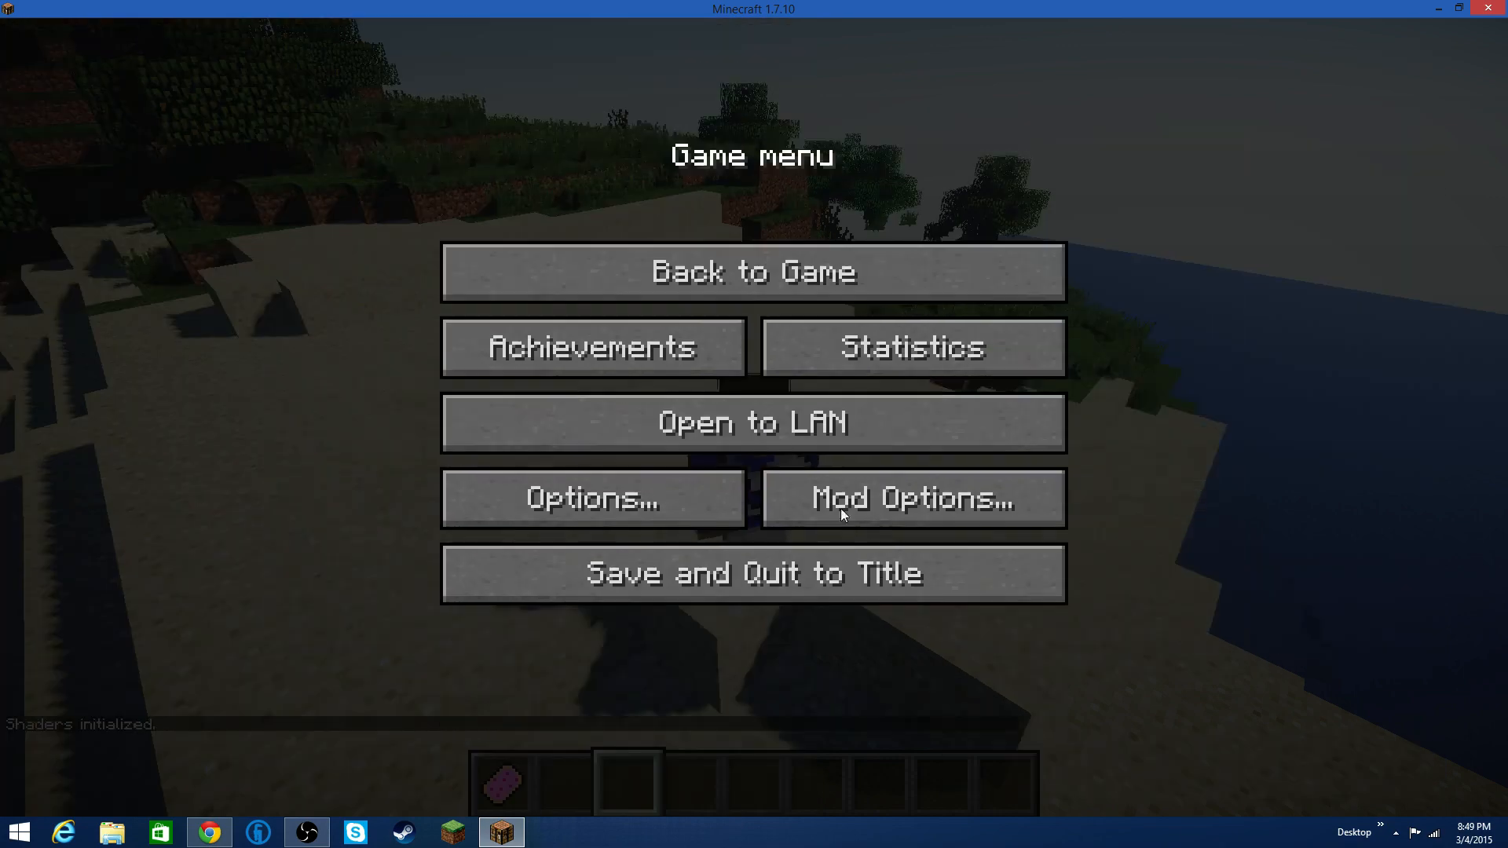
Return to live play on the beach now lit with SEUS soft light and shadows.
left_click(752, 271)
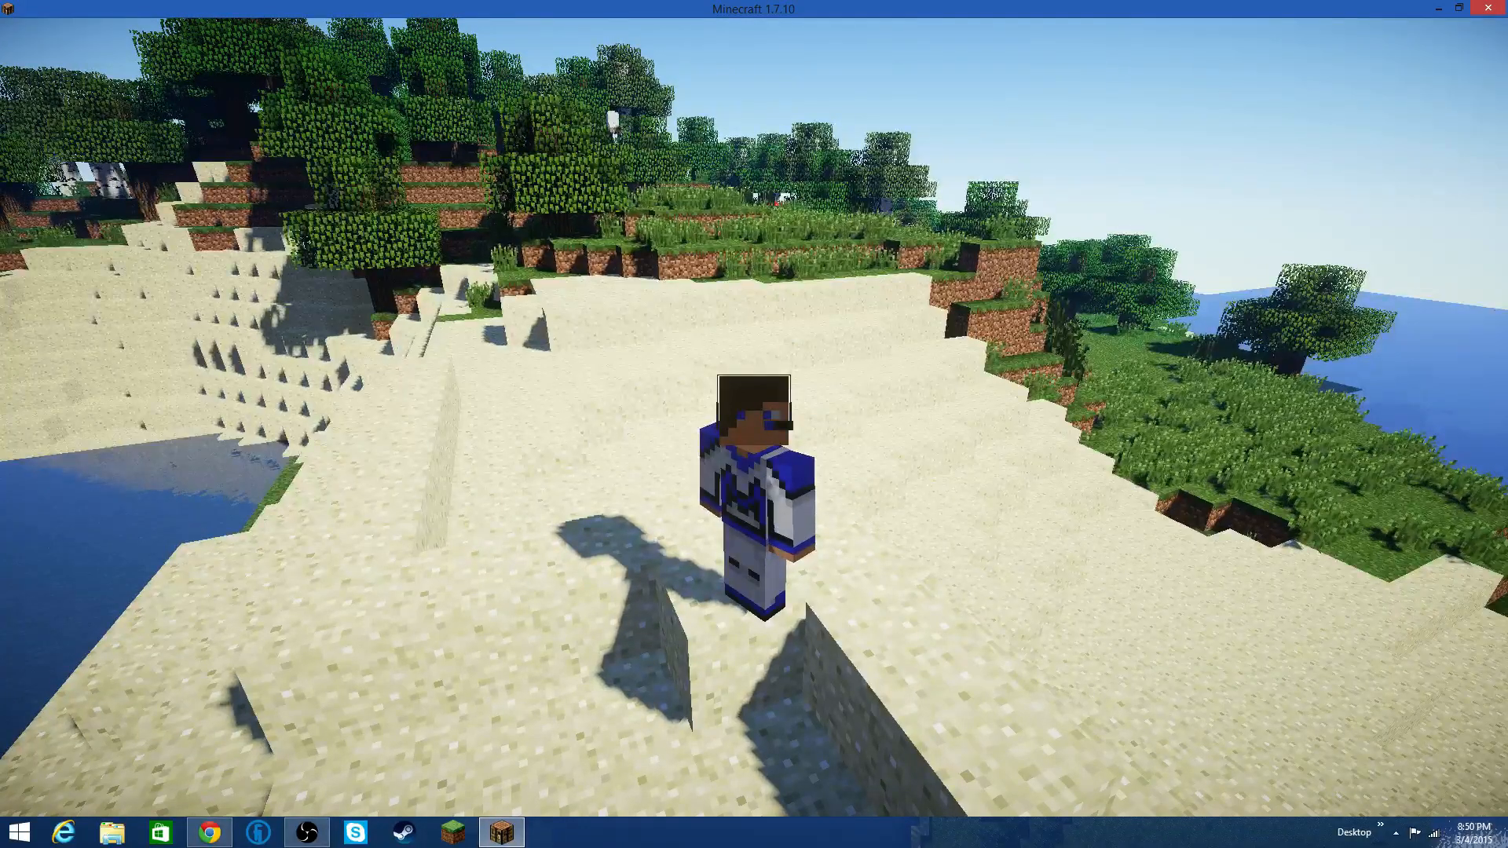
mouse_move(753, 425)
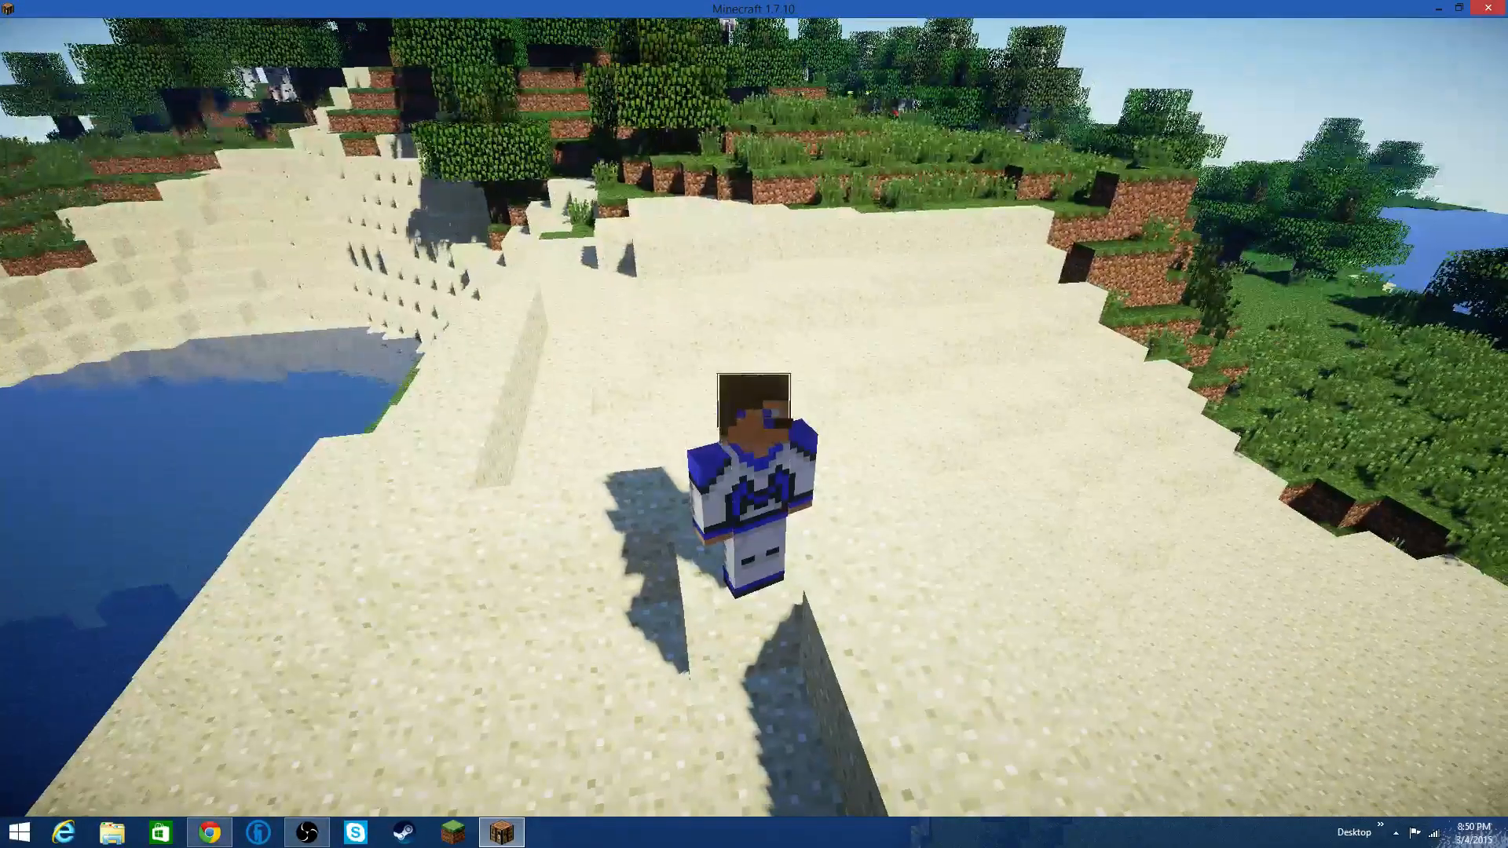
Select the seus-v10.1-Preview2.zip shader pack and apply it.
key("Escape")
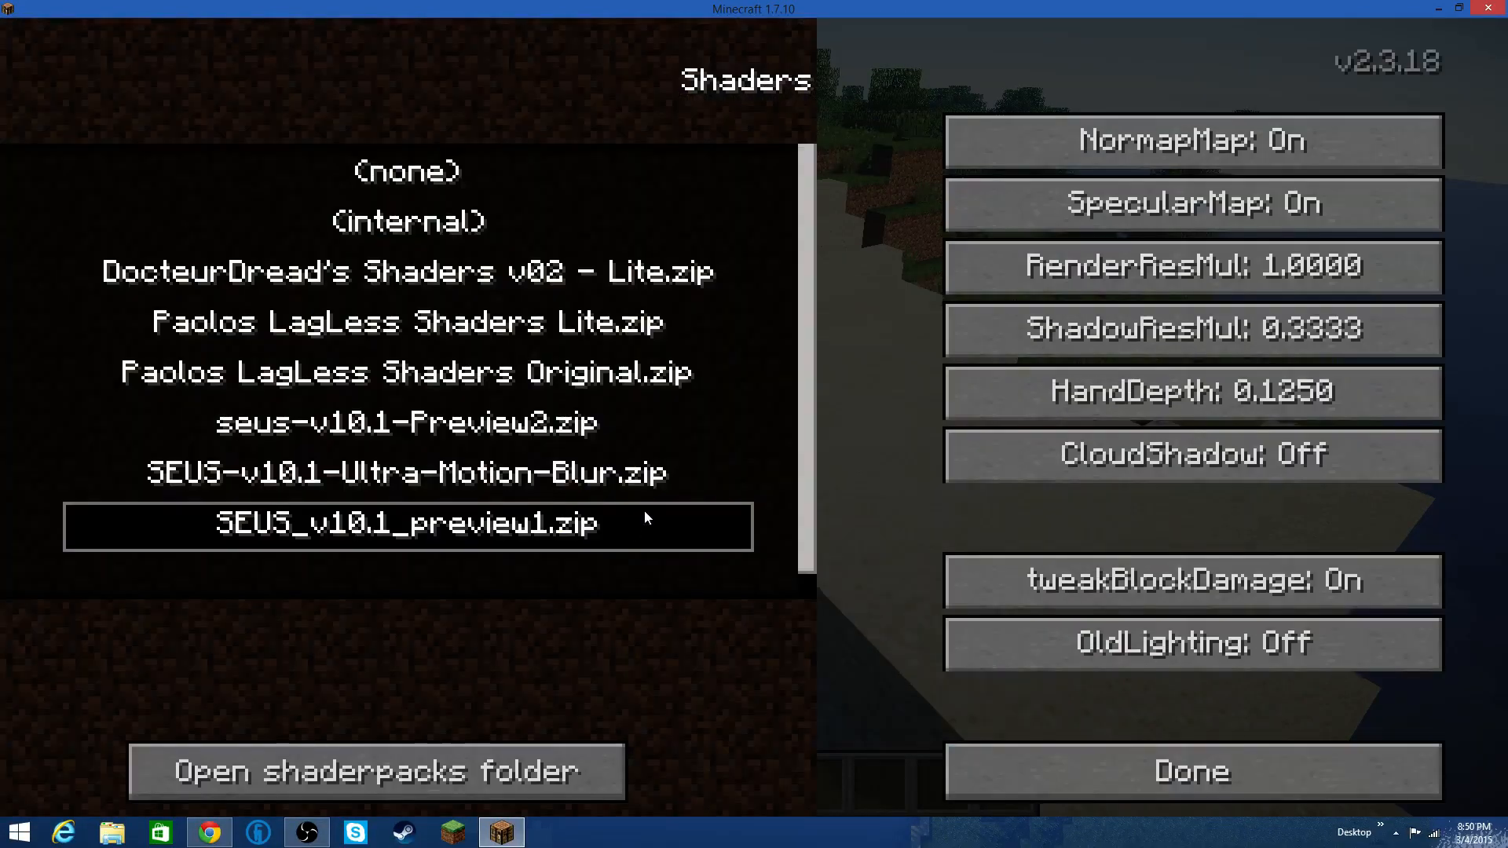
mouse_move(462, 438)
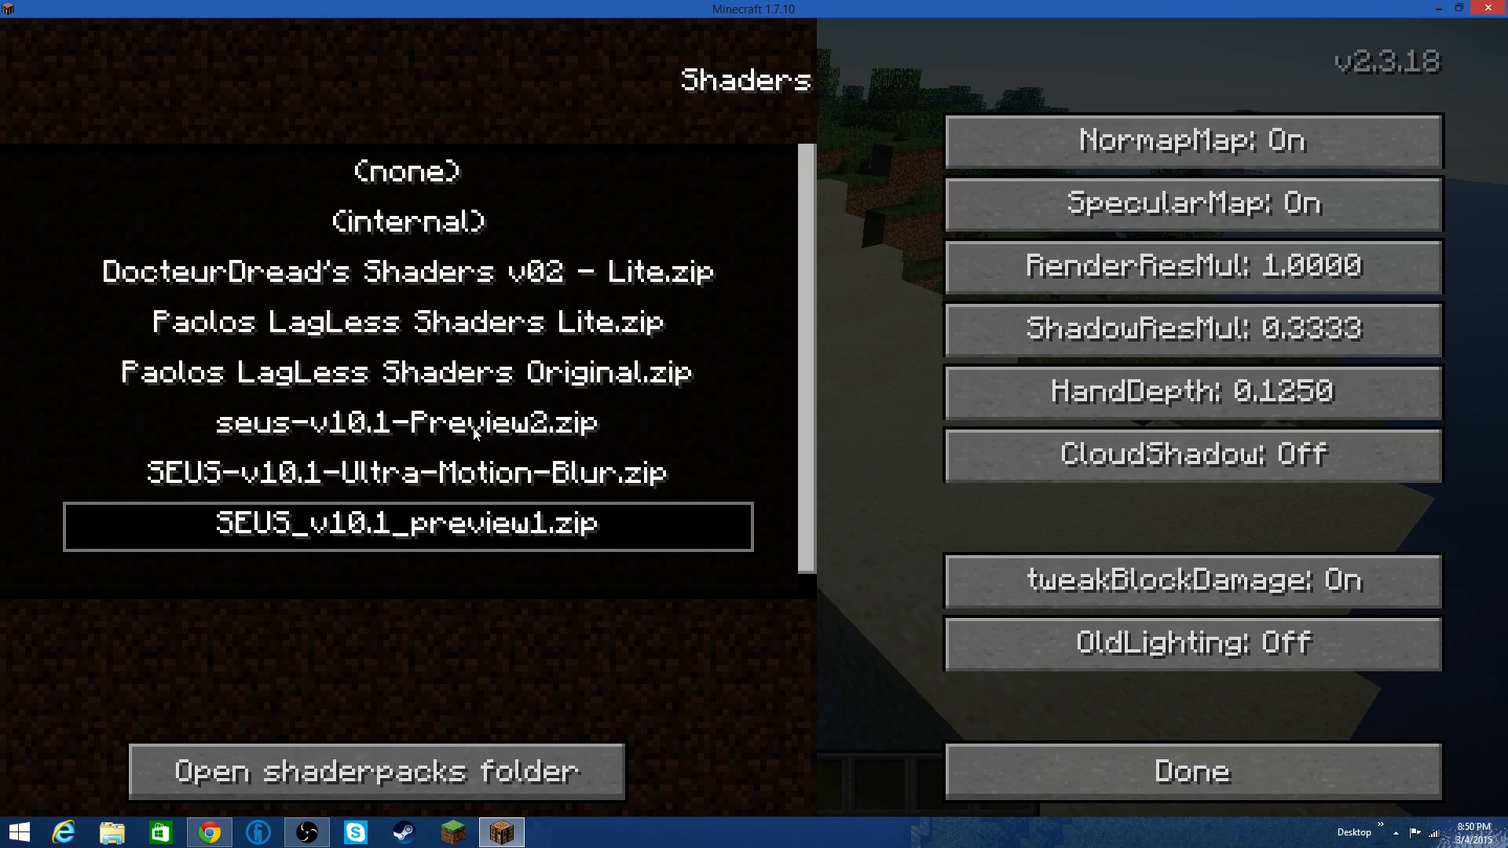
left_click(405, 423)
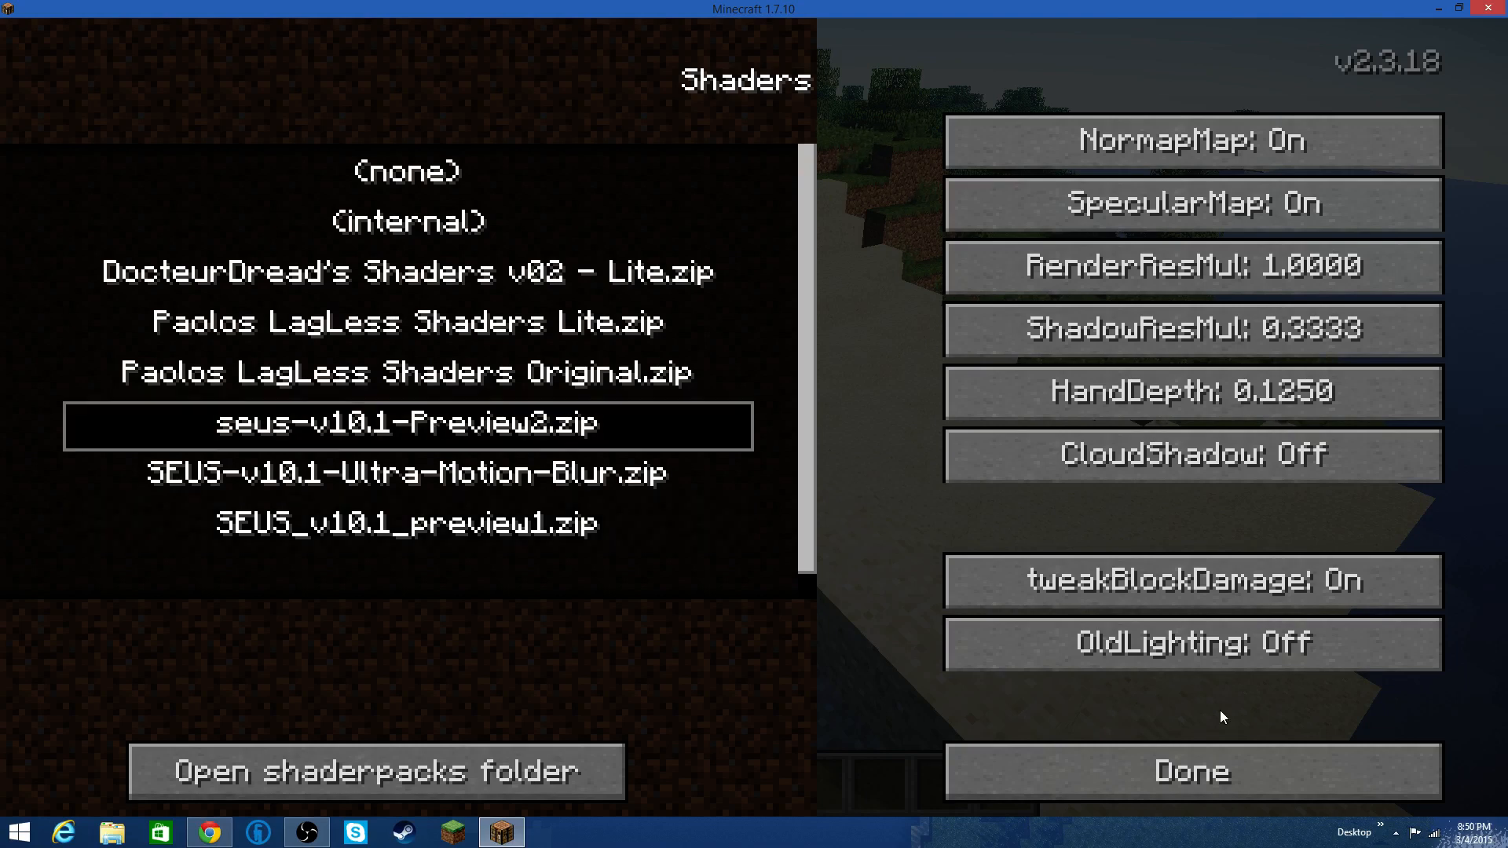
left_click(1191, 770)
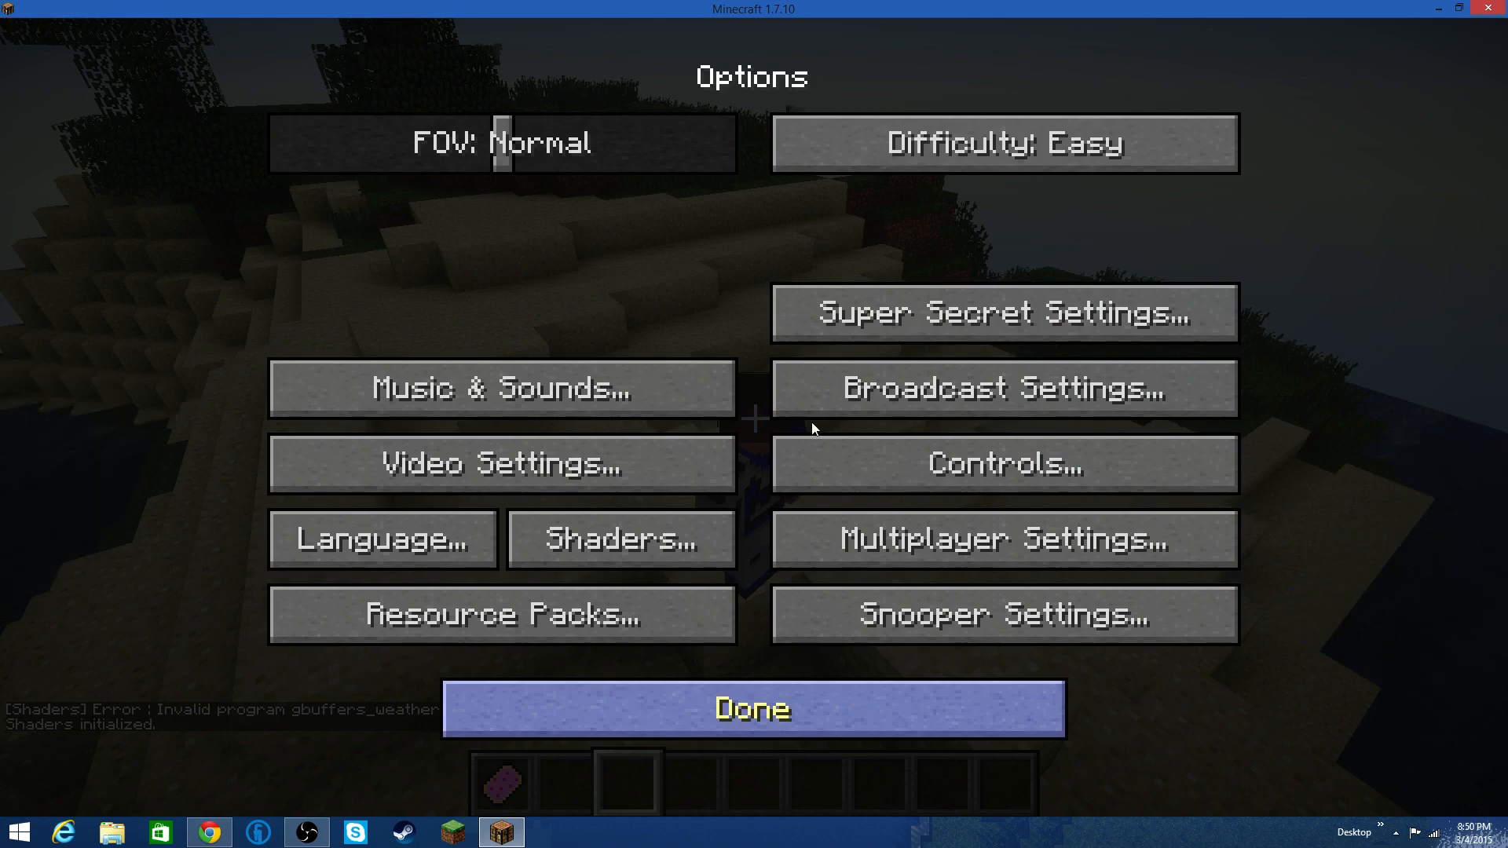
Return to the world and run /toggledownfall in chat to make rain fall.
left_click(752, 708)
type("/toggledown")
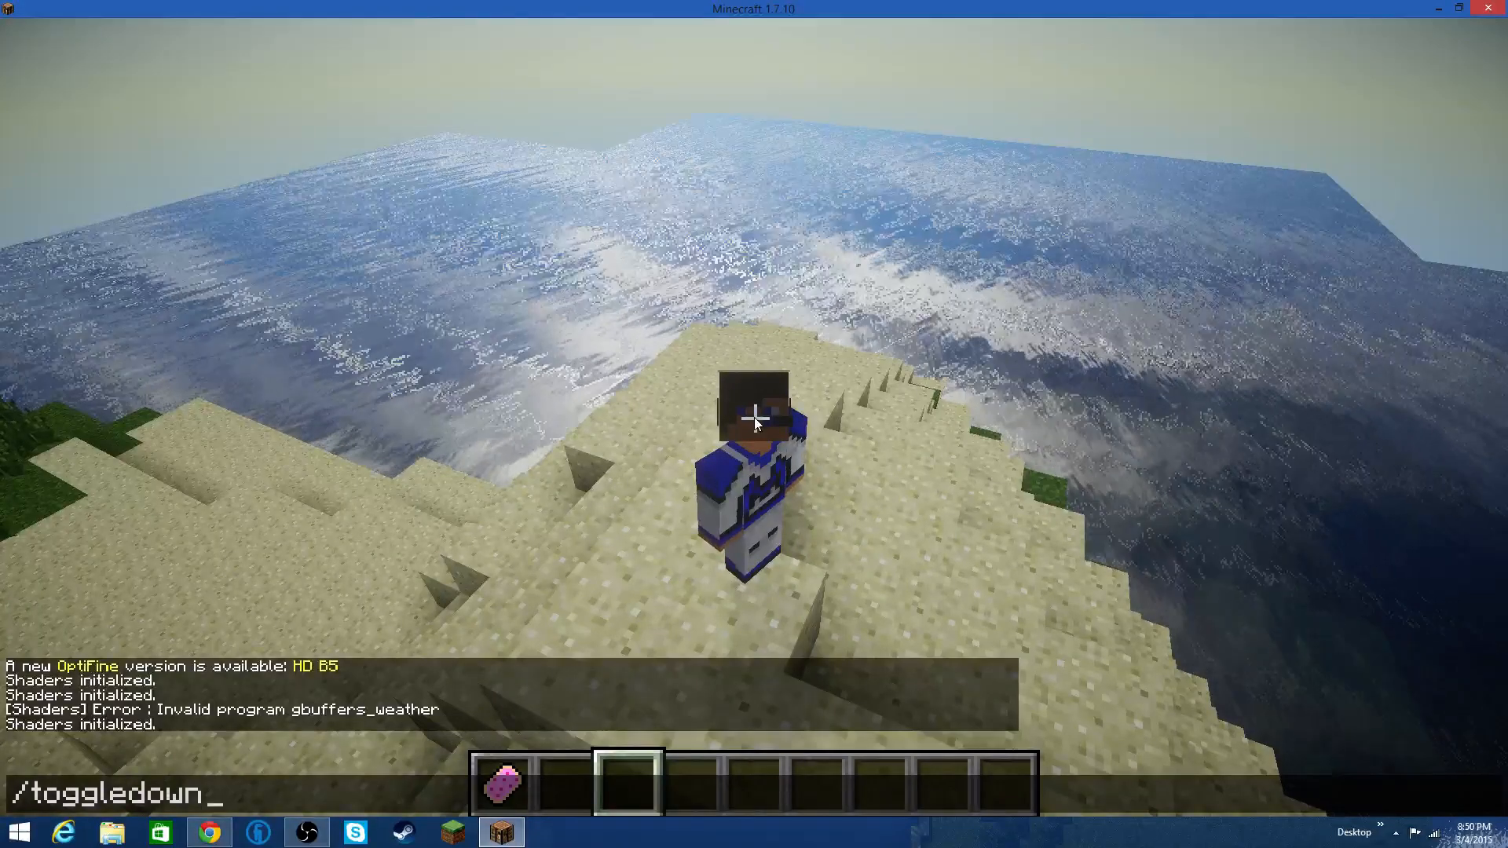
type("fall")
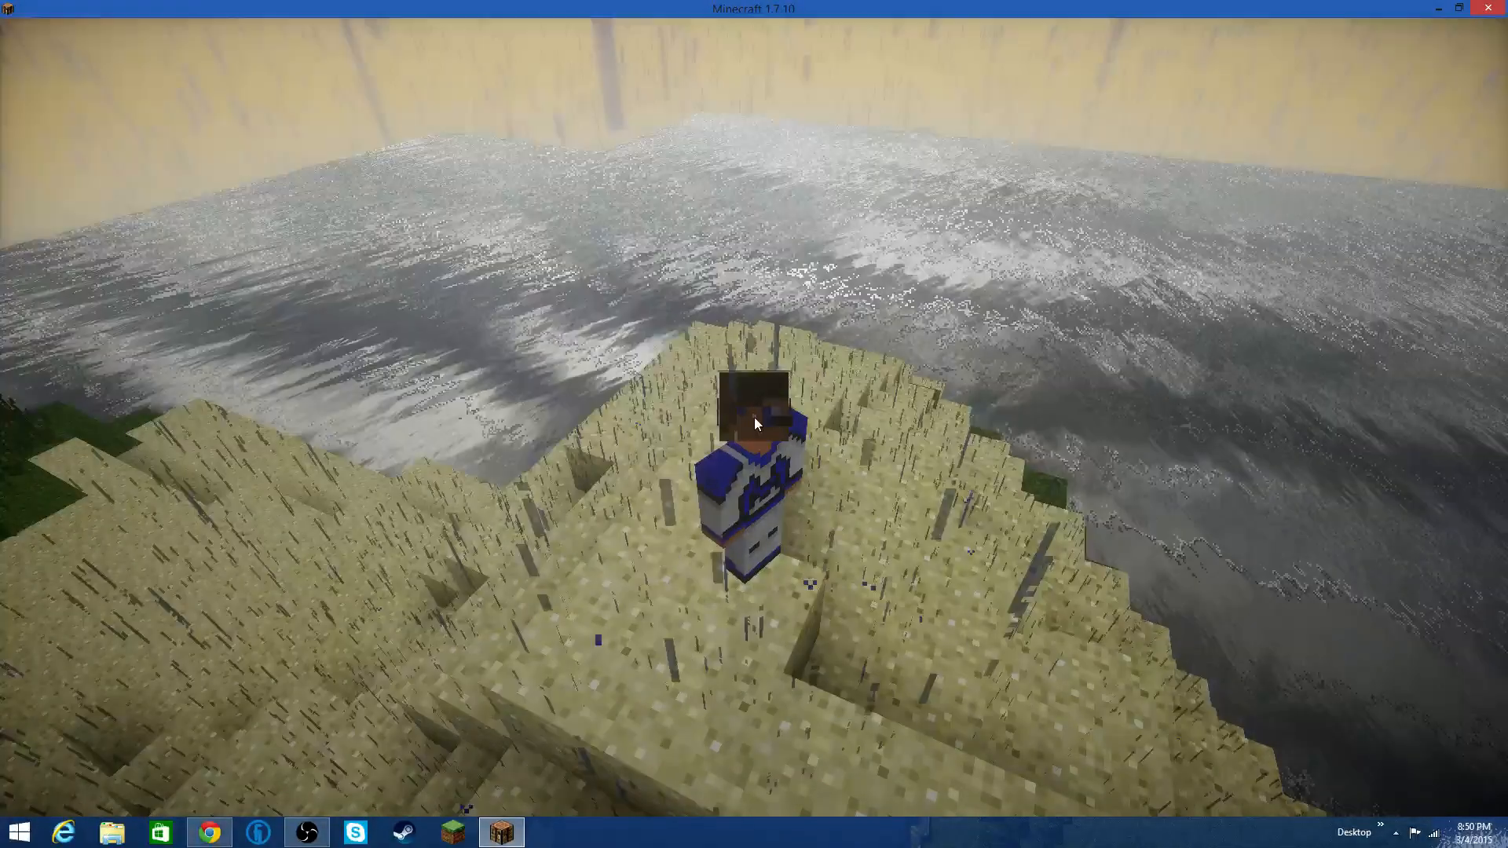
type("/toggledownfall")
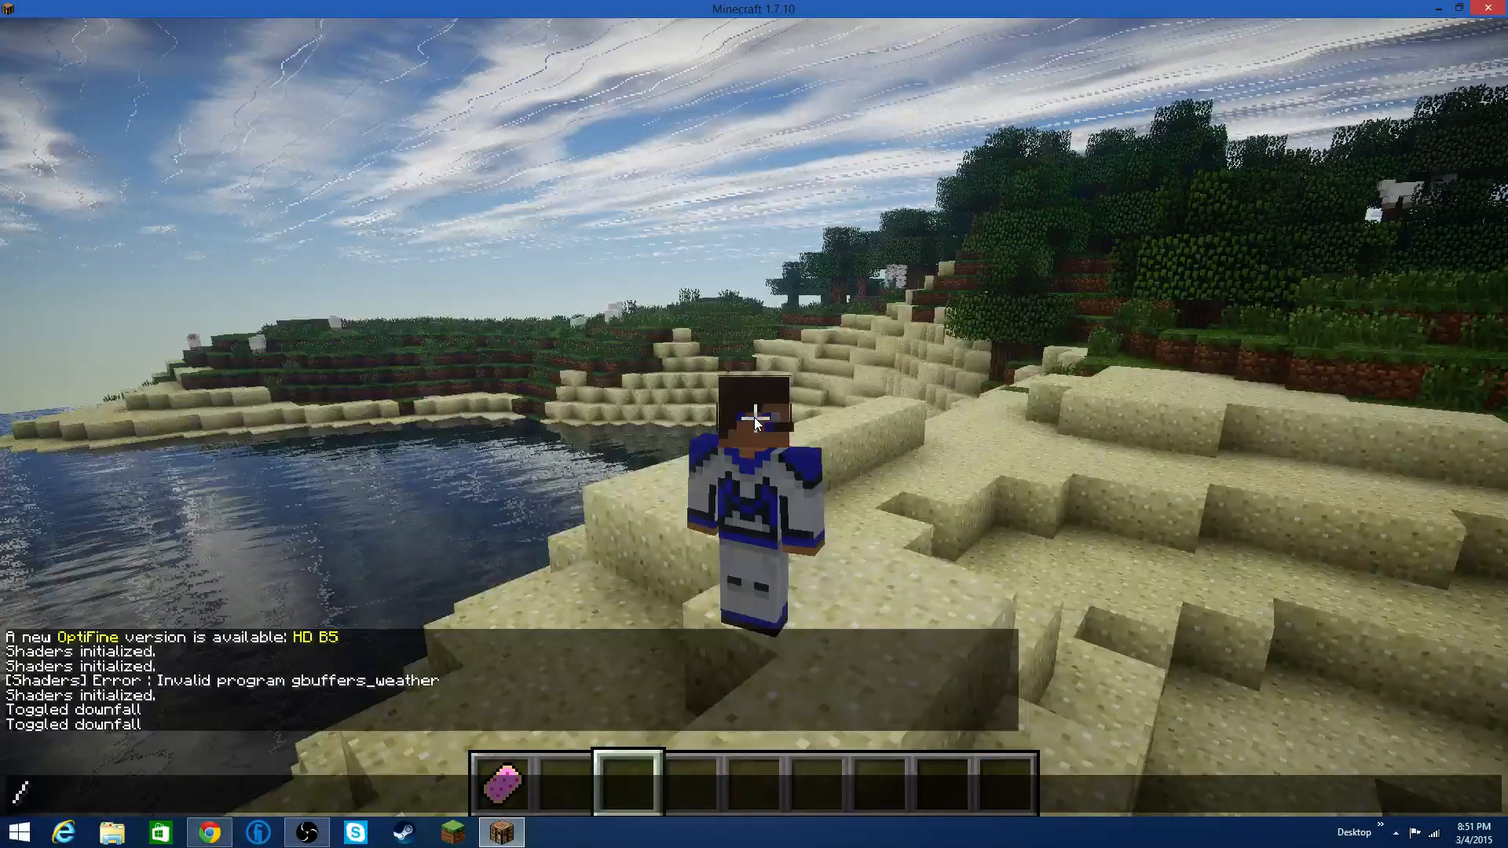
type("clear")
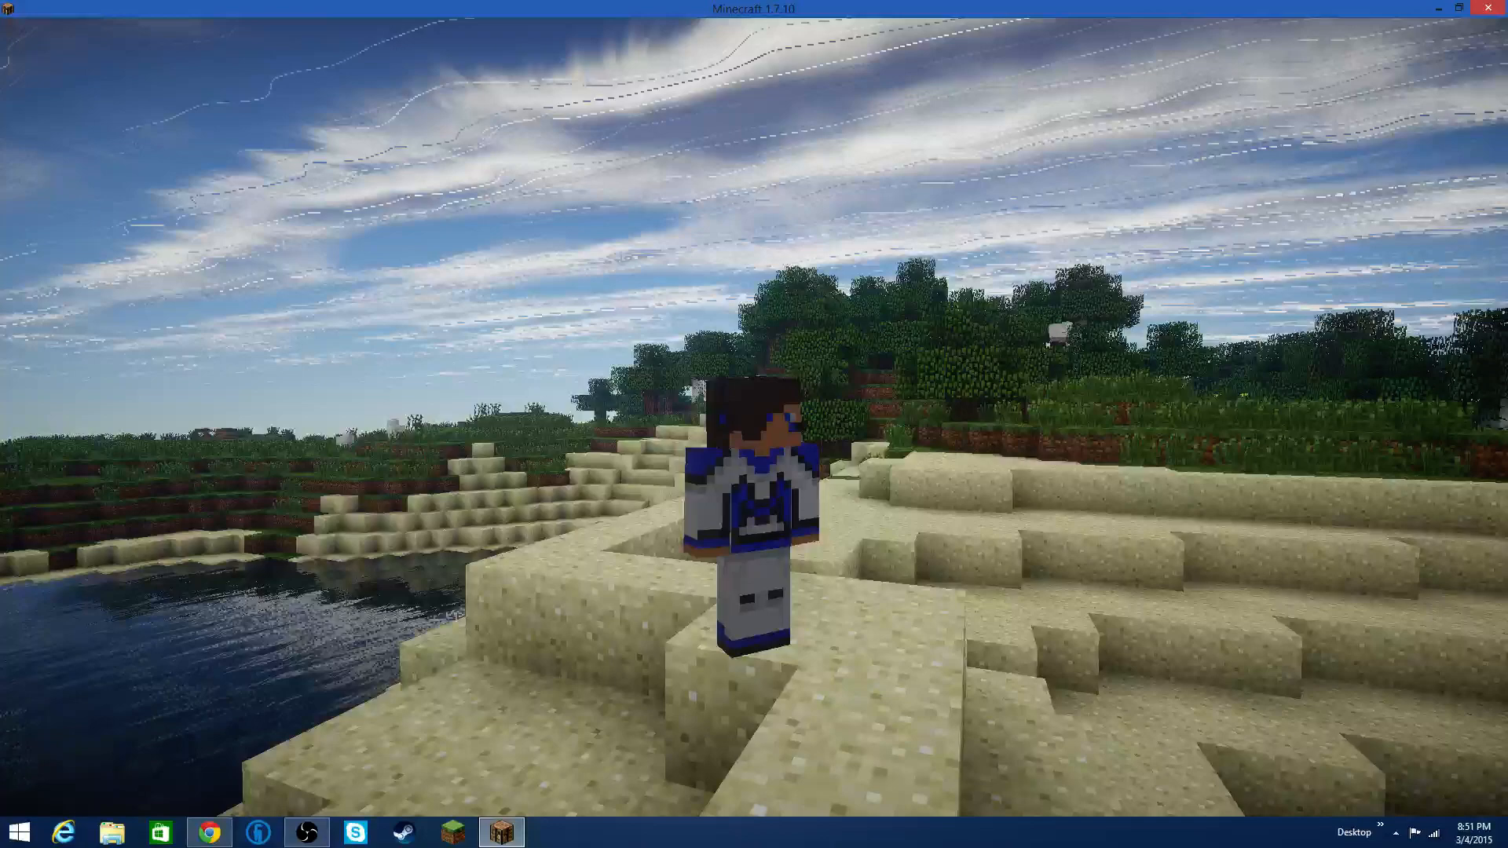
Apply the SEUS-v10.1-Ultra-Motion-Blur.zip shader pack and return to the beach.
key("Escape")
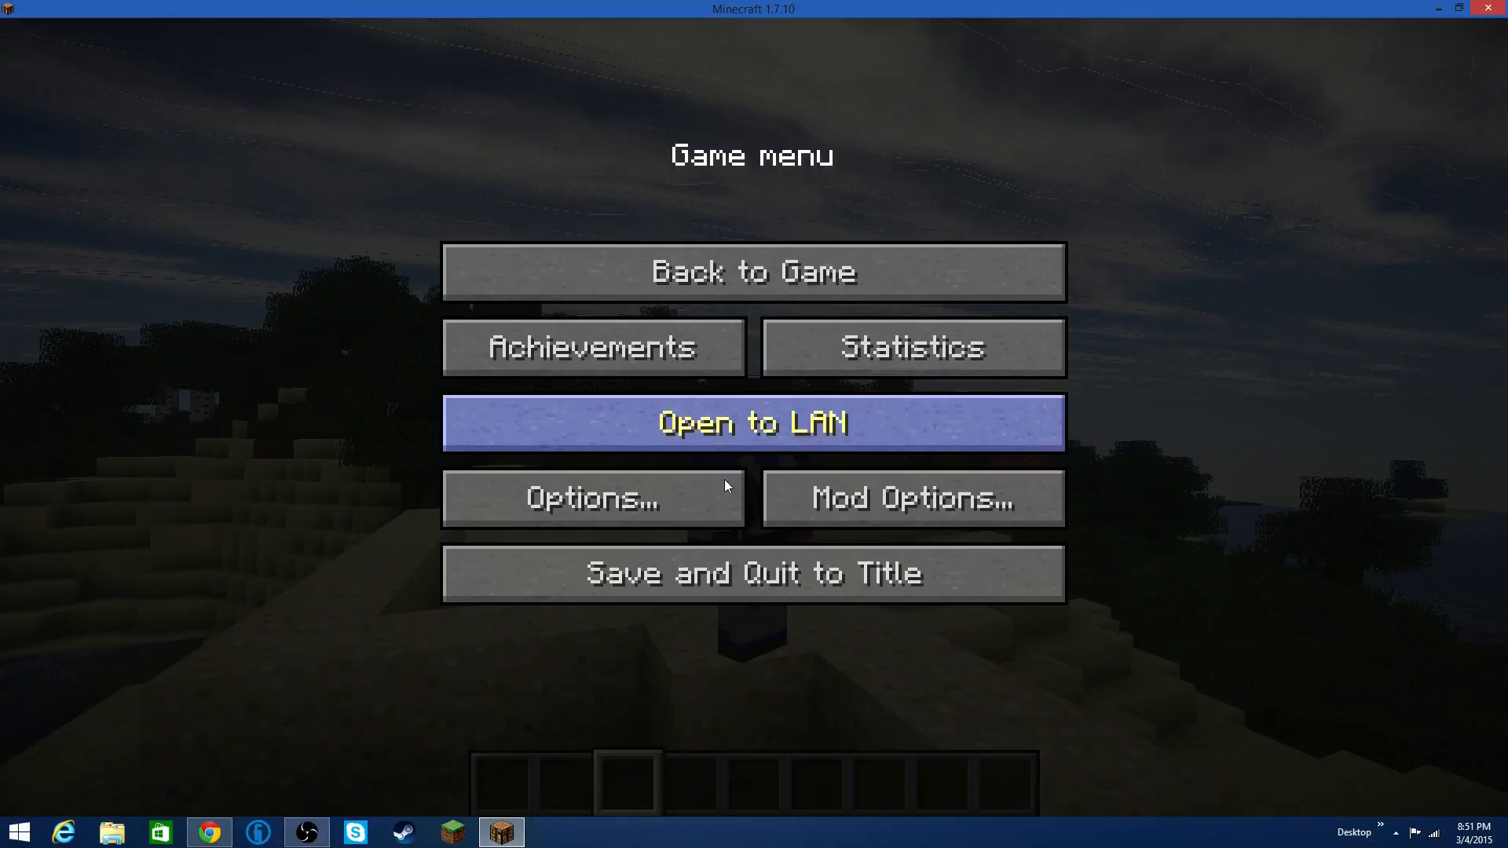
left_click(592, 498)
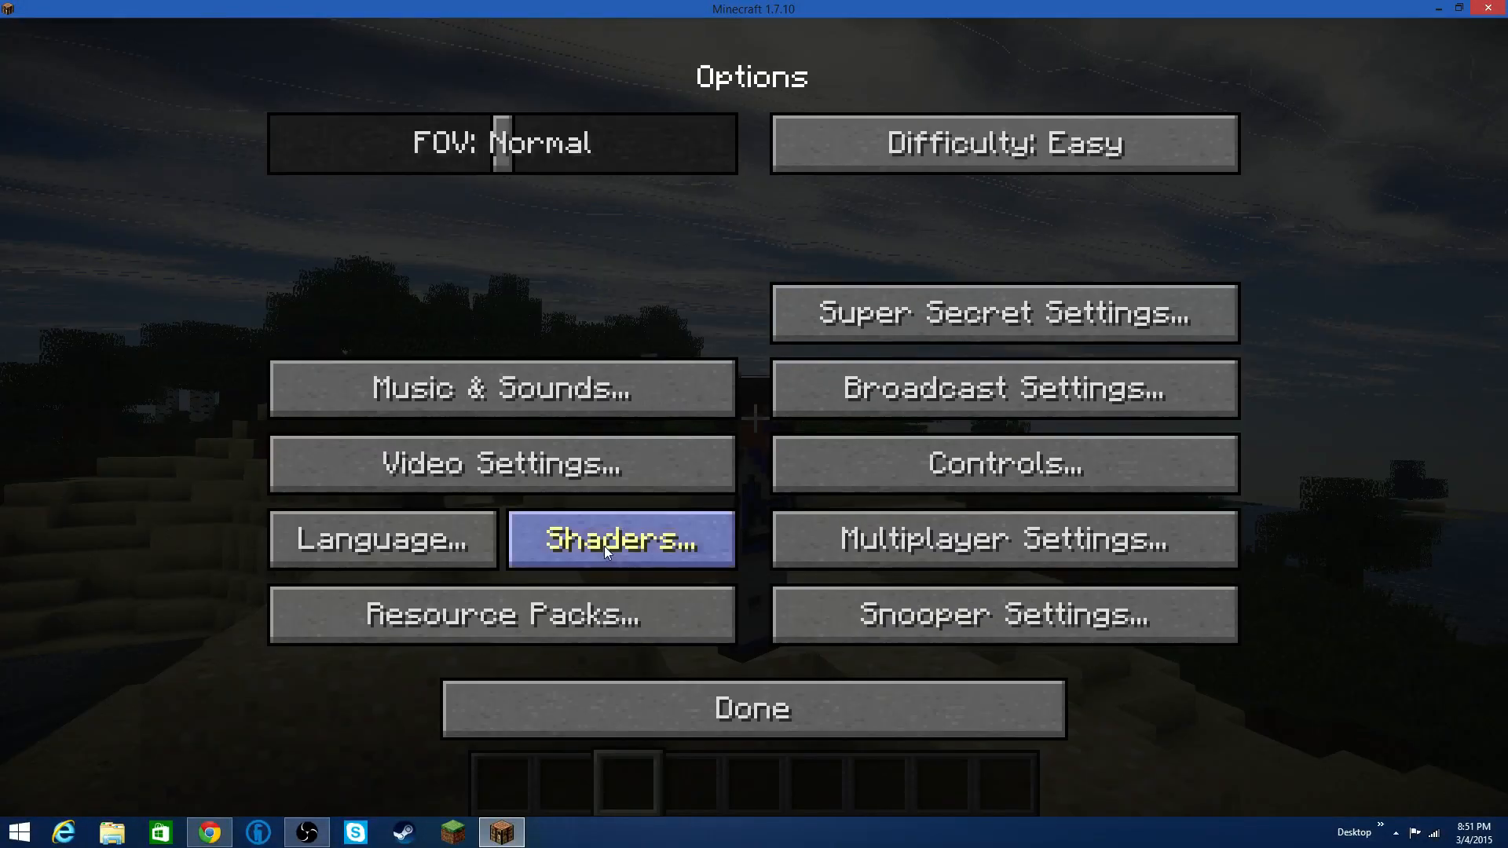
left_click(620, 538)
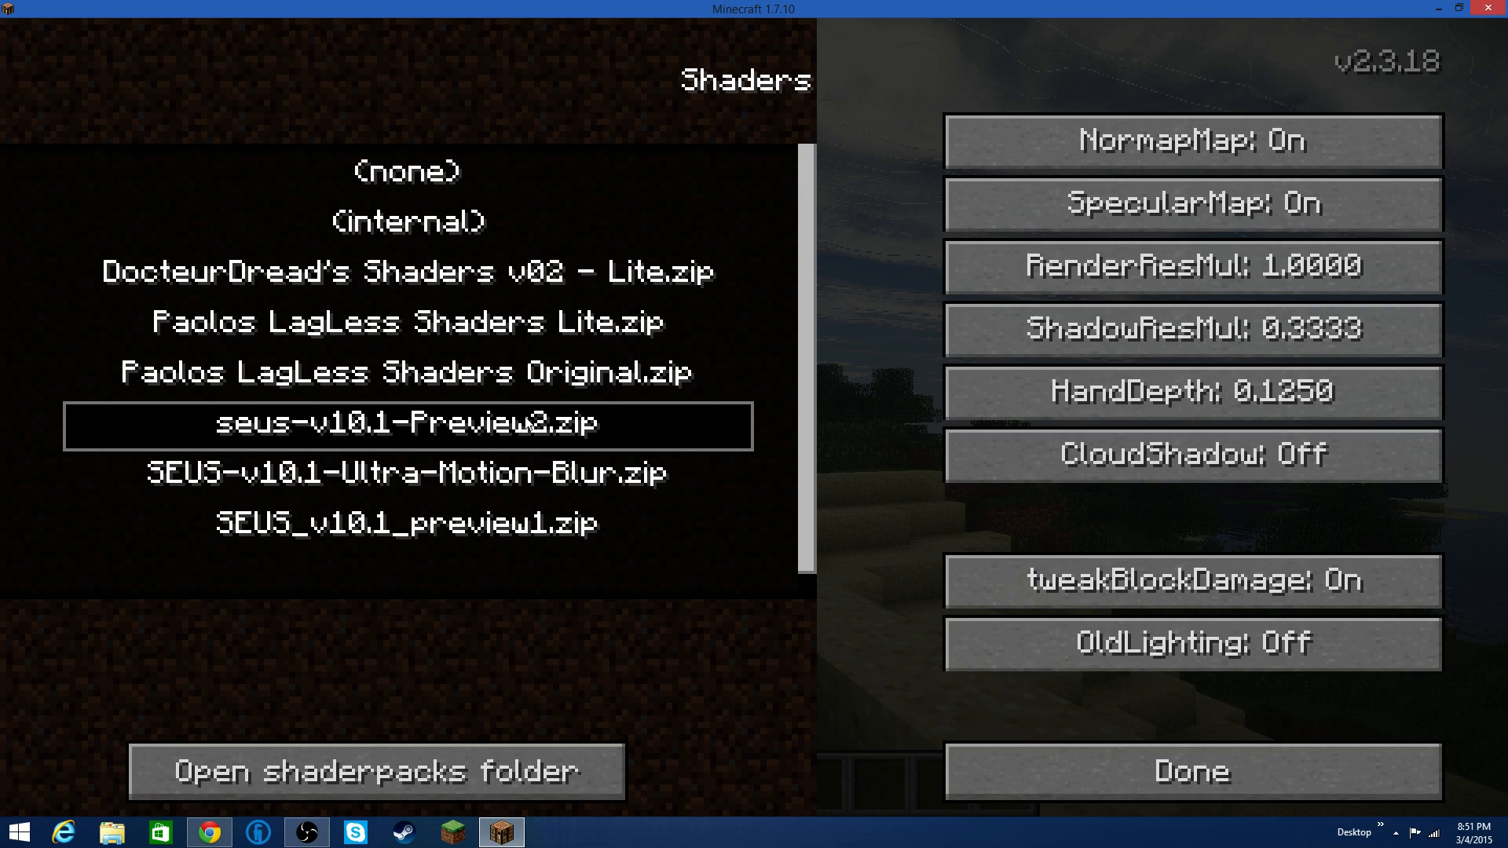
left_click(406, 472)
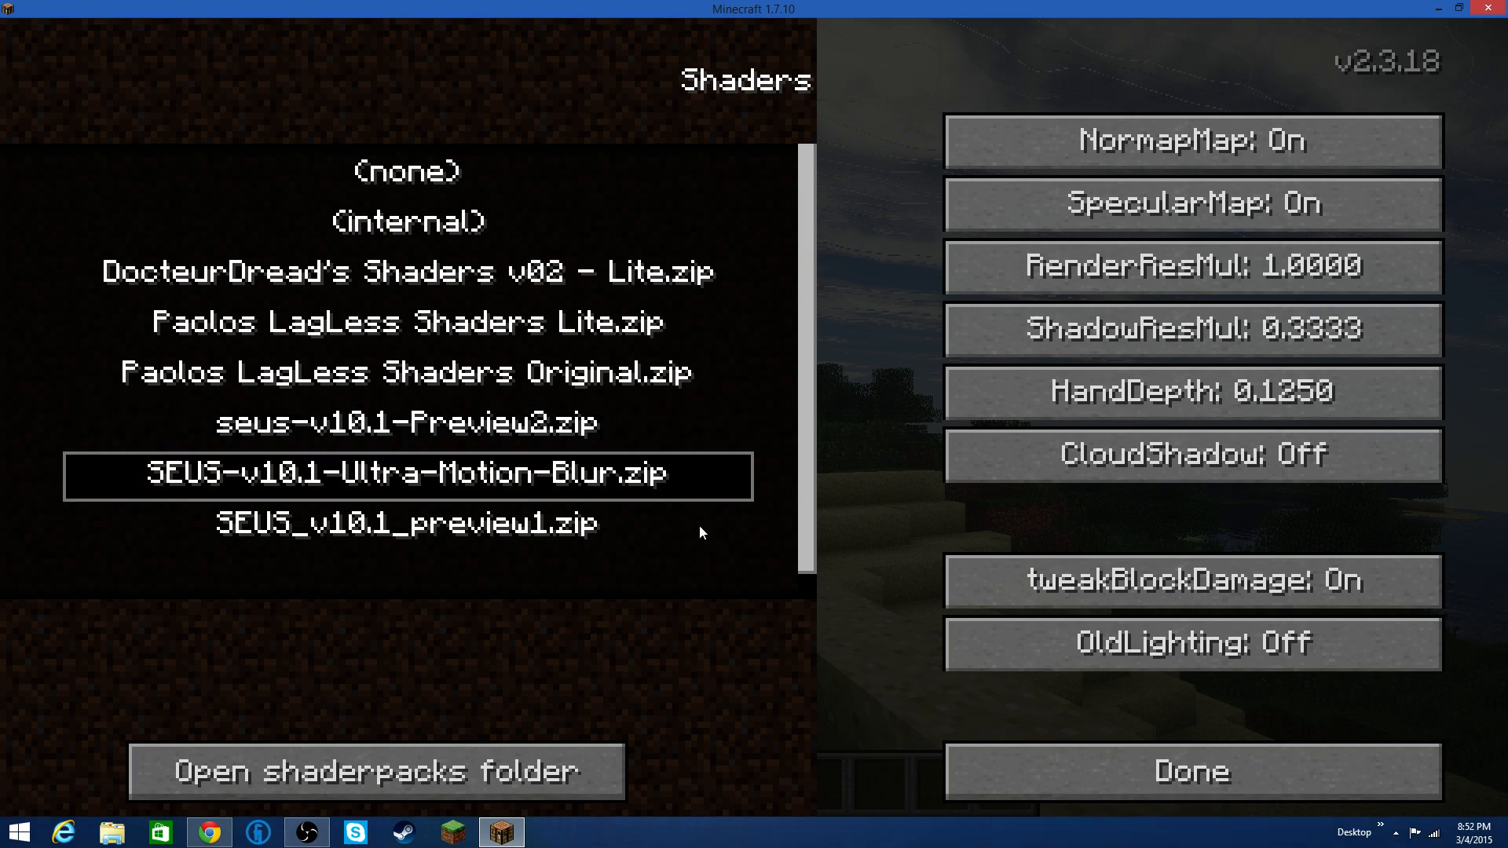
left_click(1189, 769)
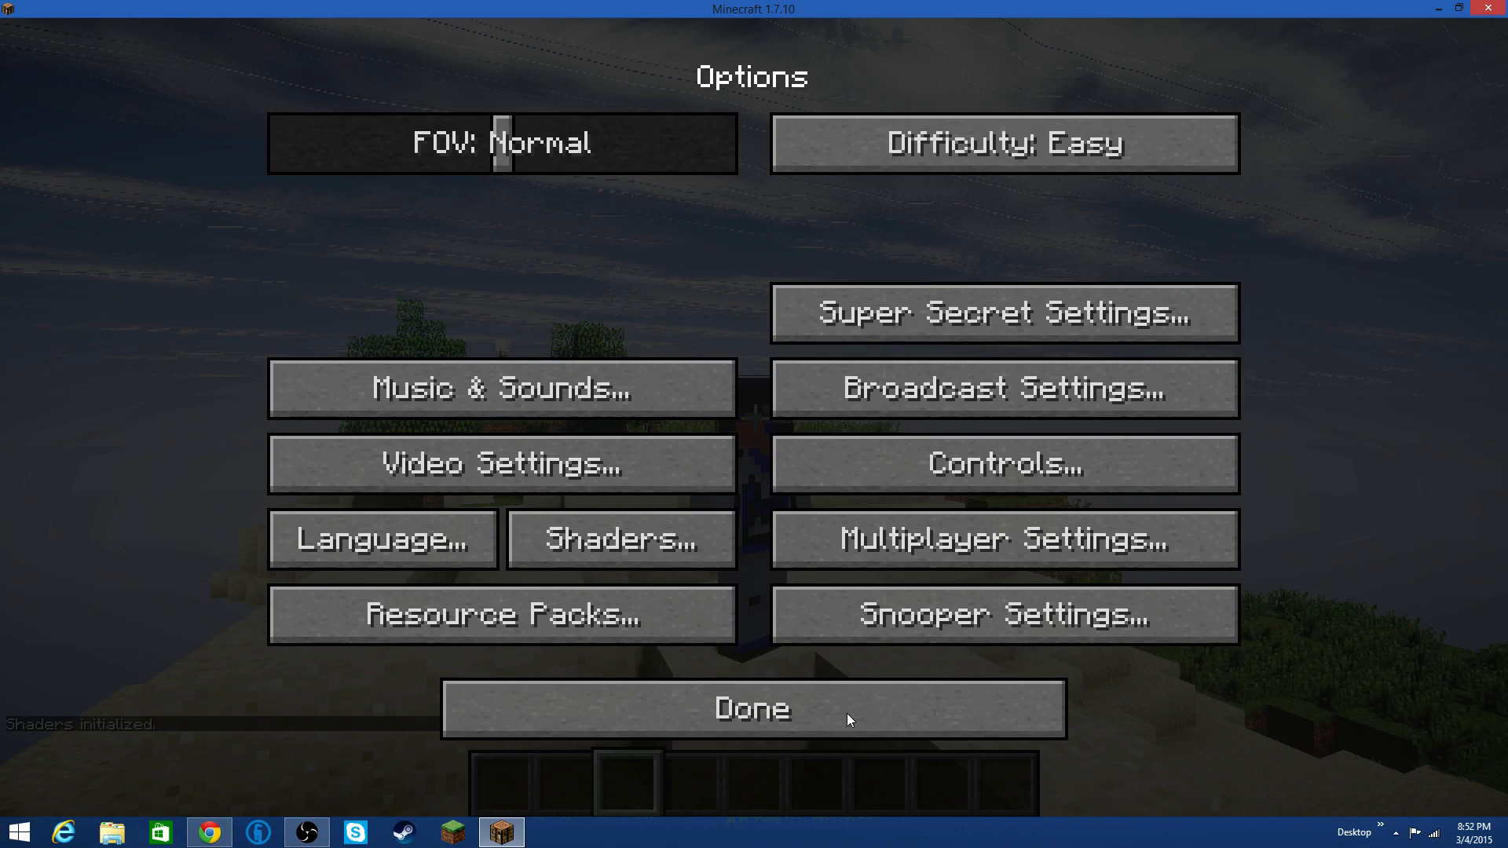
left_click(751, 708)
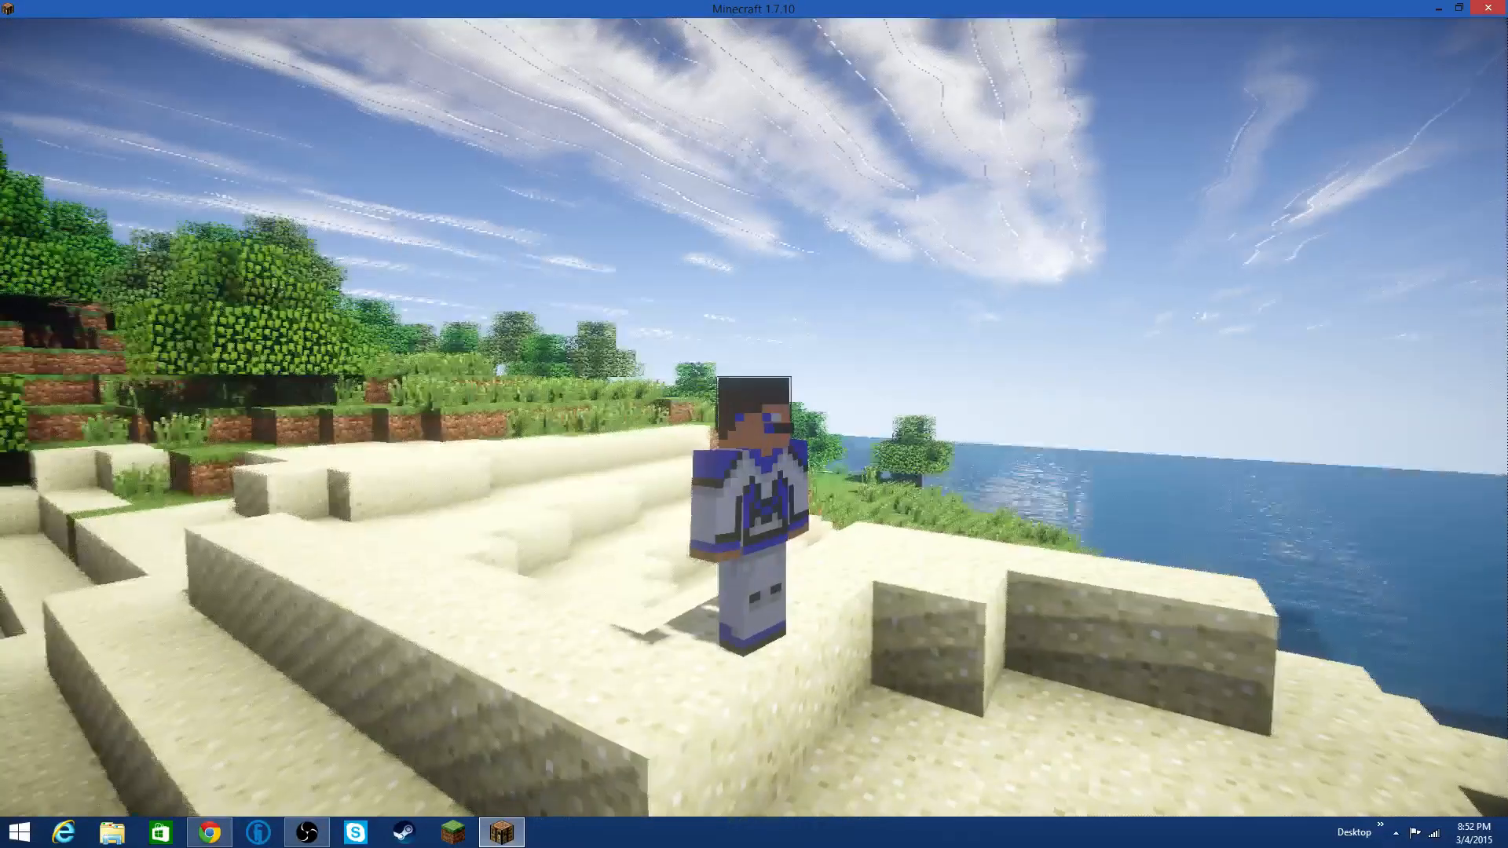
Reapply the current SEUS-v10.1-Ultra-Motion-Blur.zip pack so shaders reinitialize, then resume play.
key("Escape")
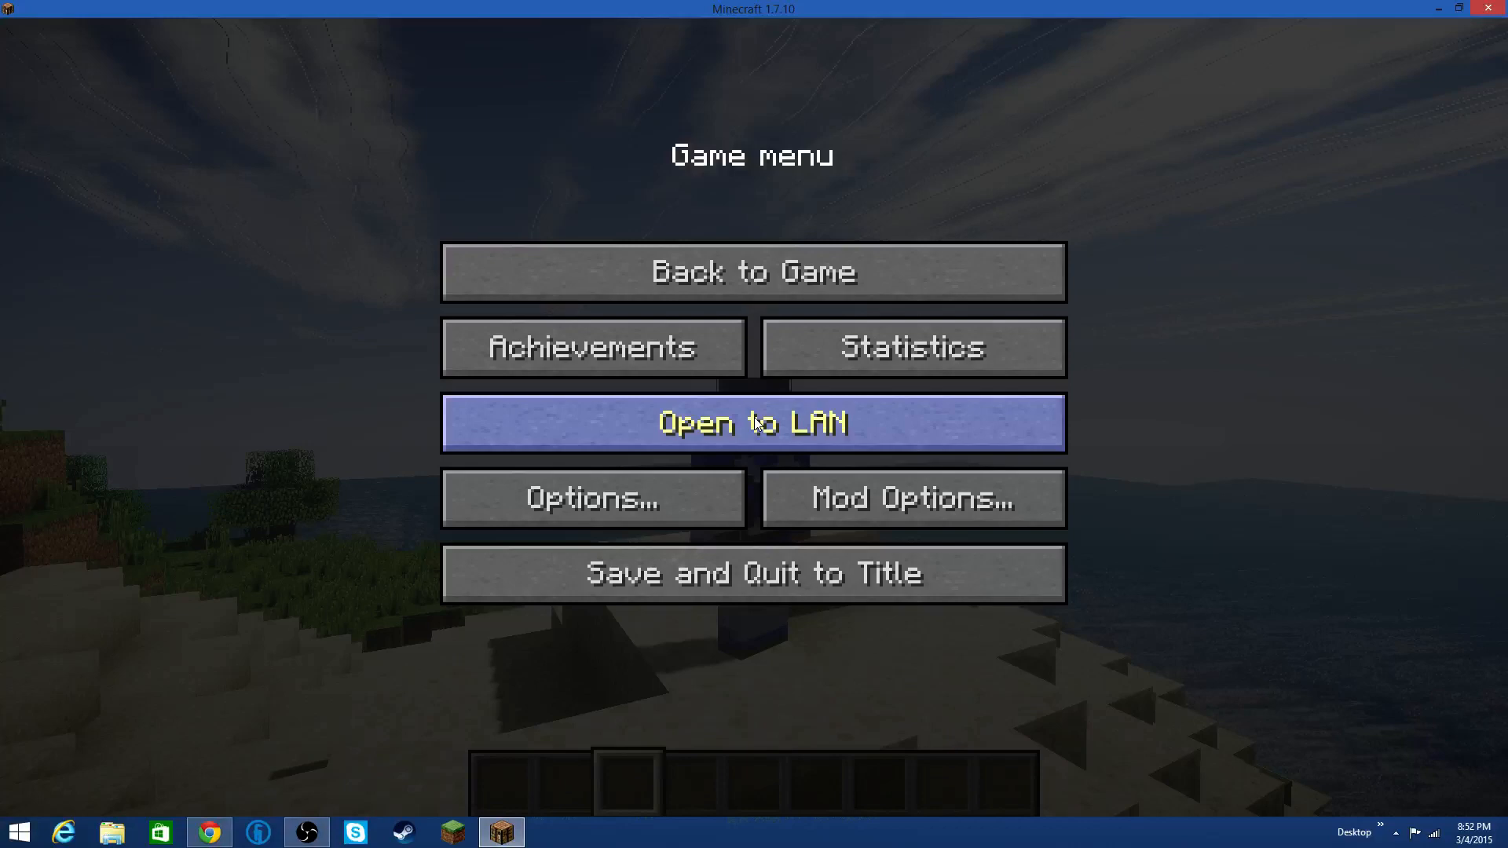
left_click(592, 498)
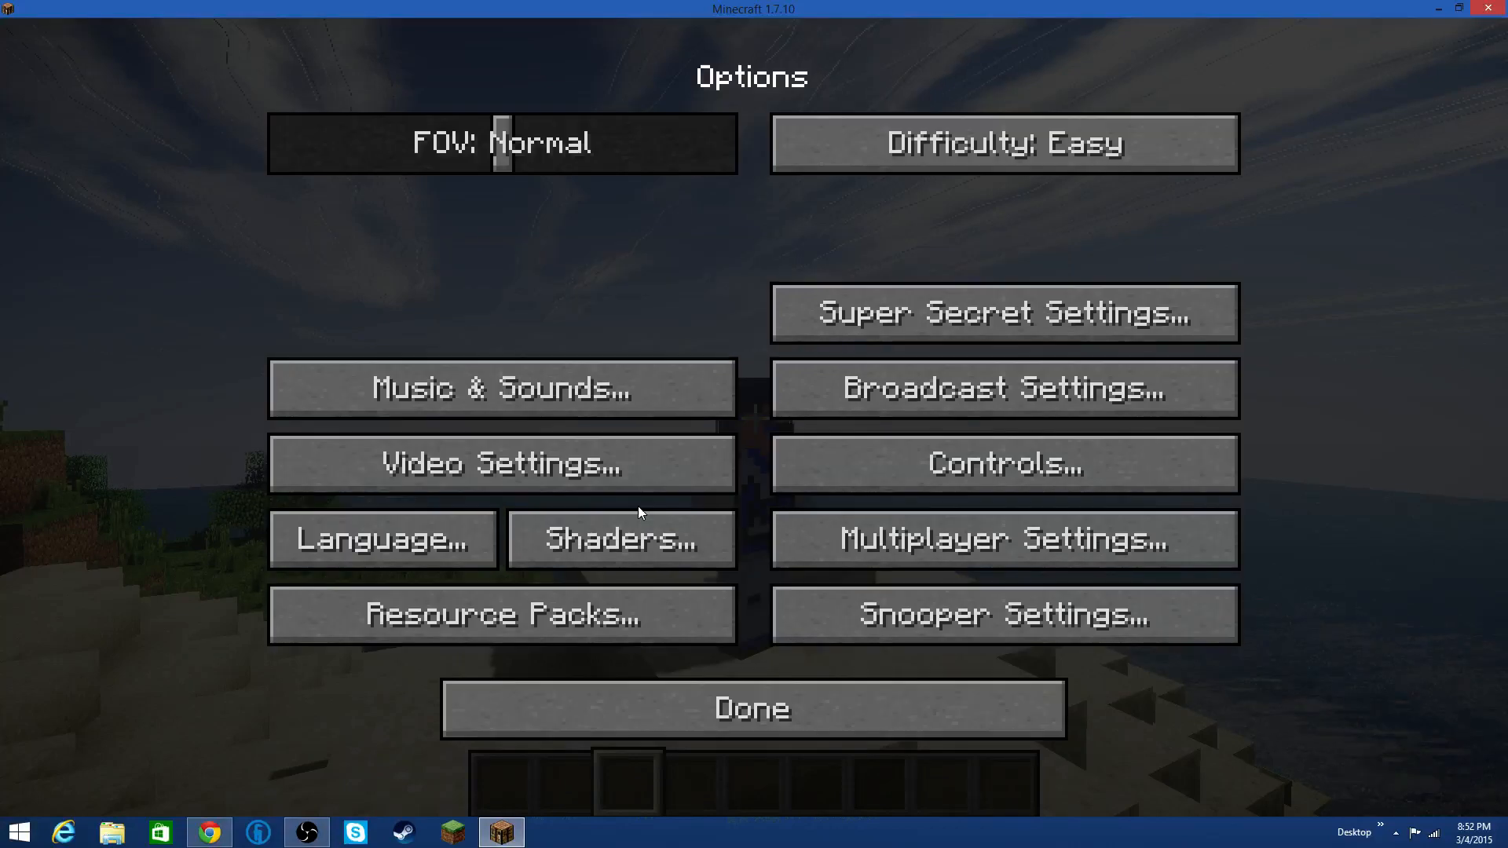
left_click(619, 537)
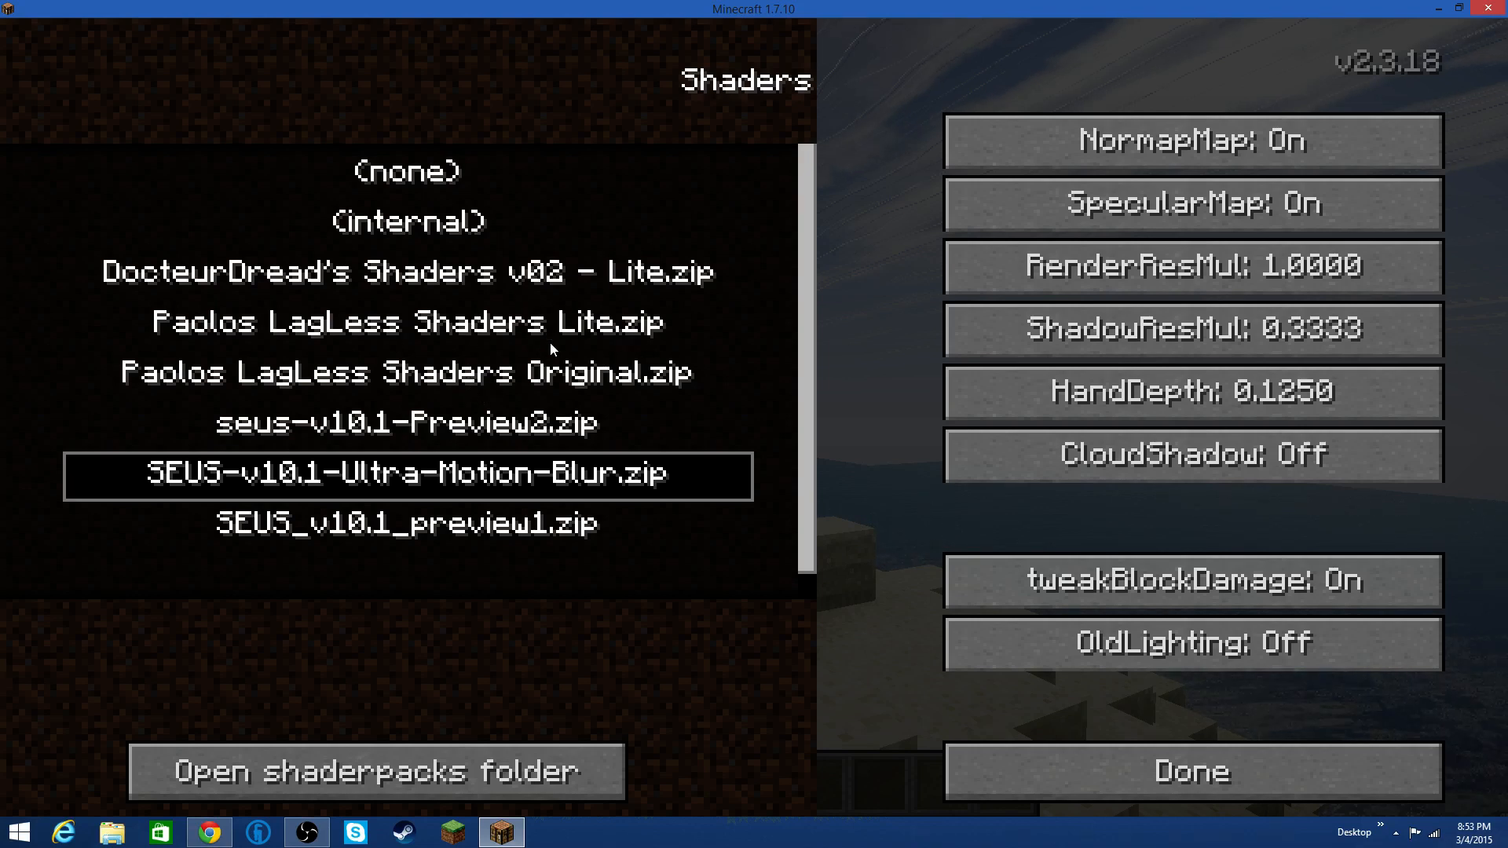
mouse_move(498, 378)
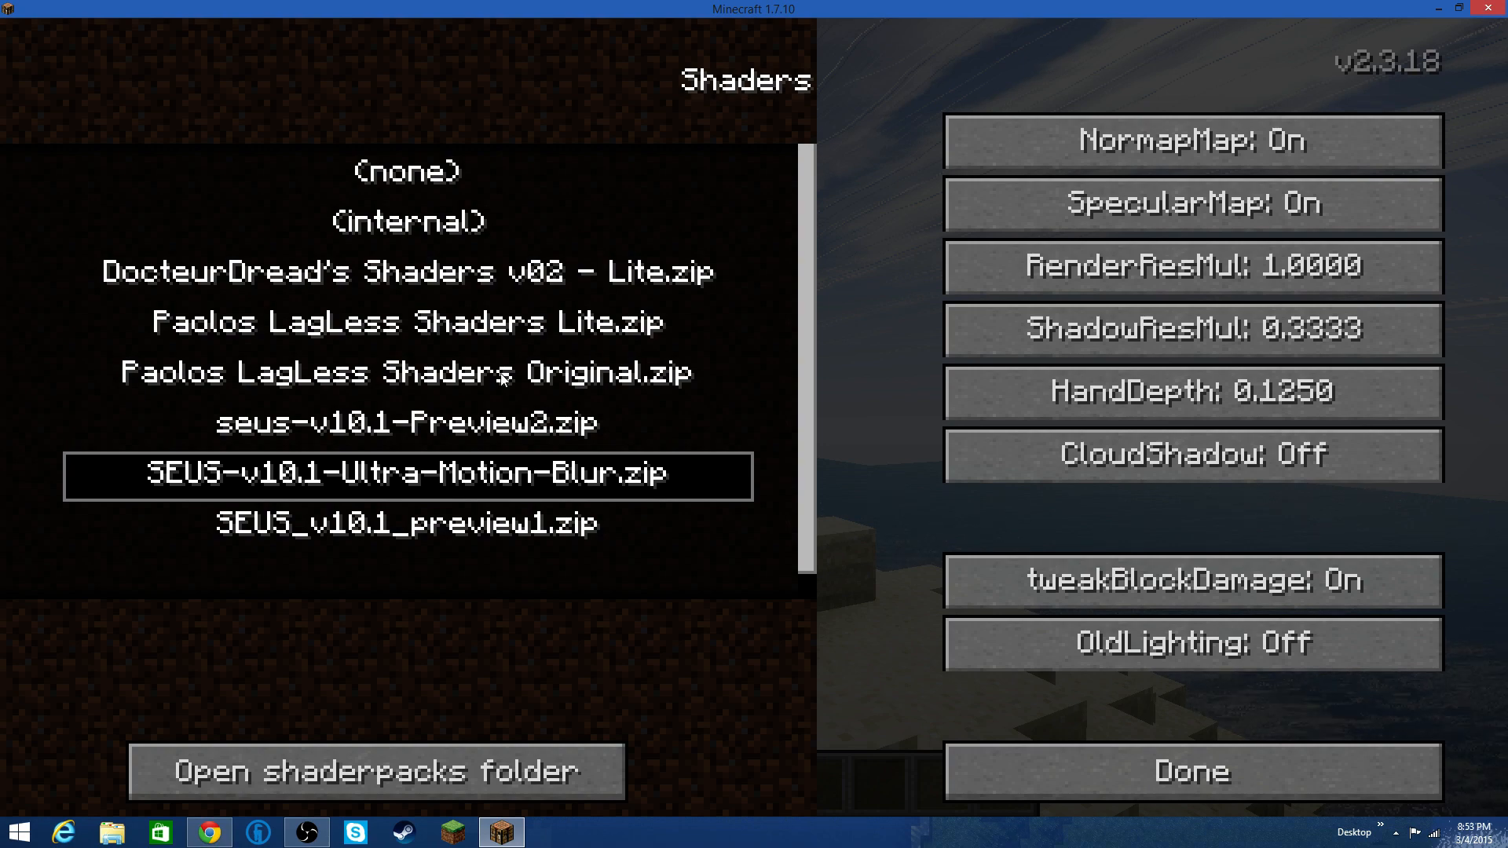
left_click(1190, 770)
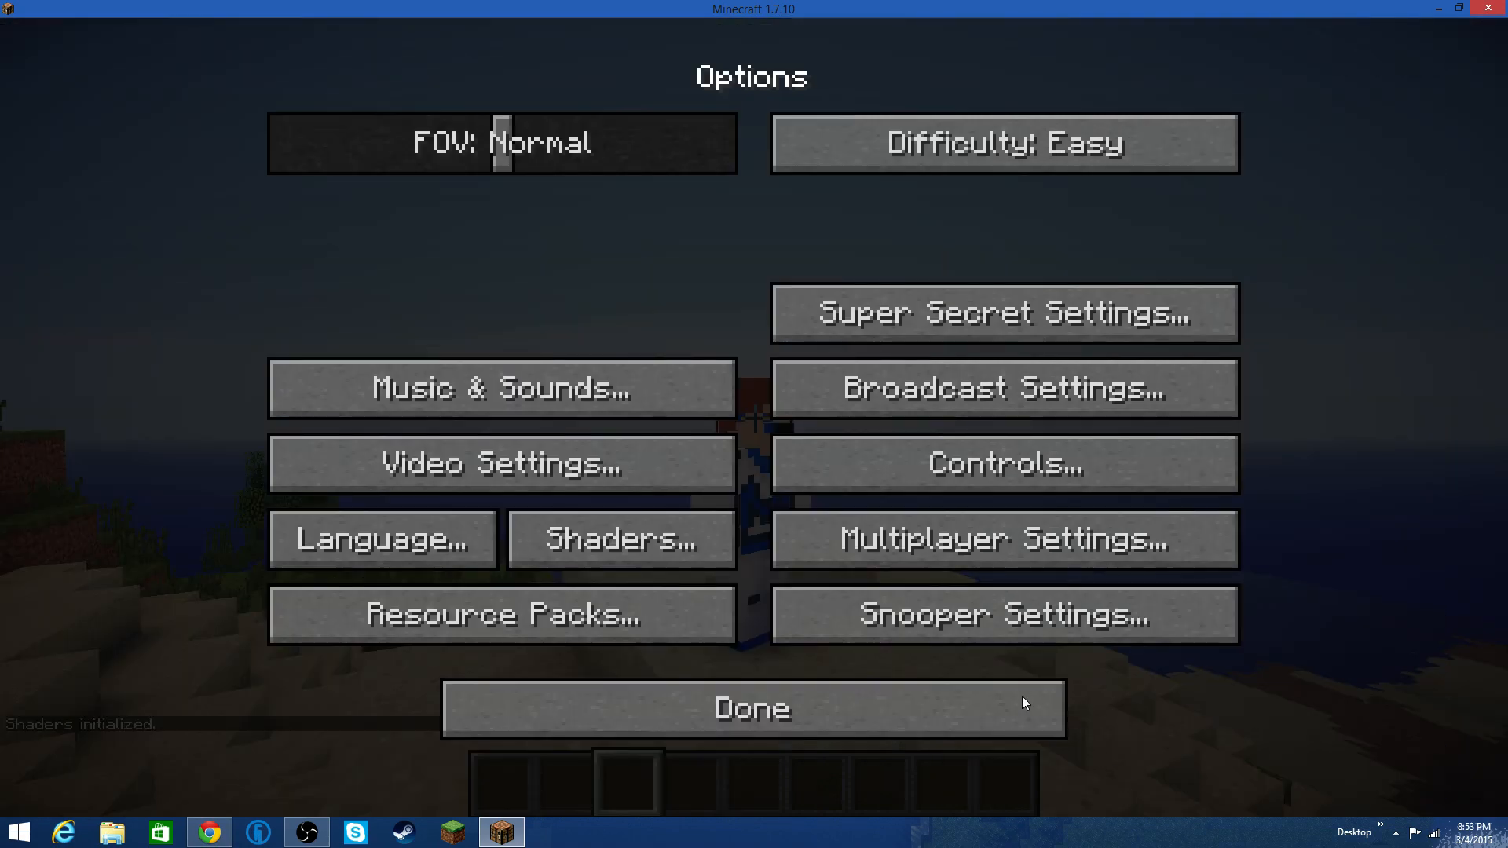
left_click(752, 708)
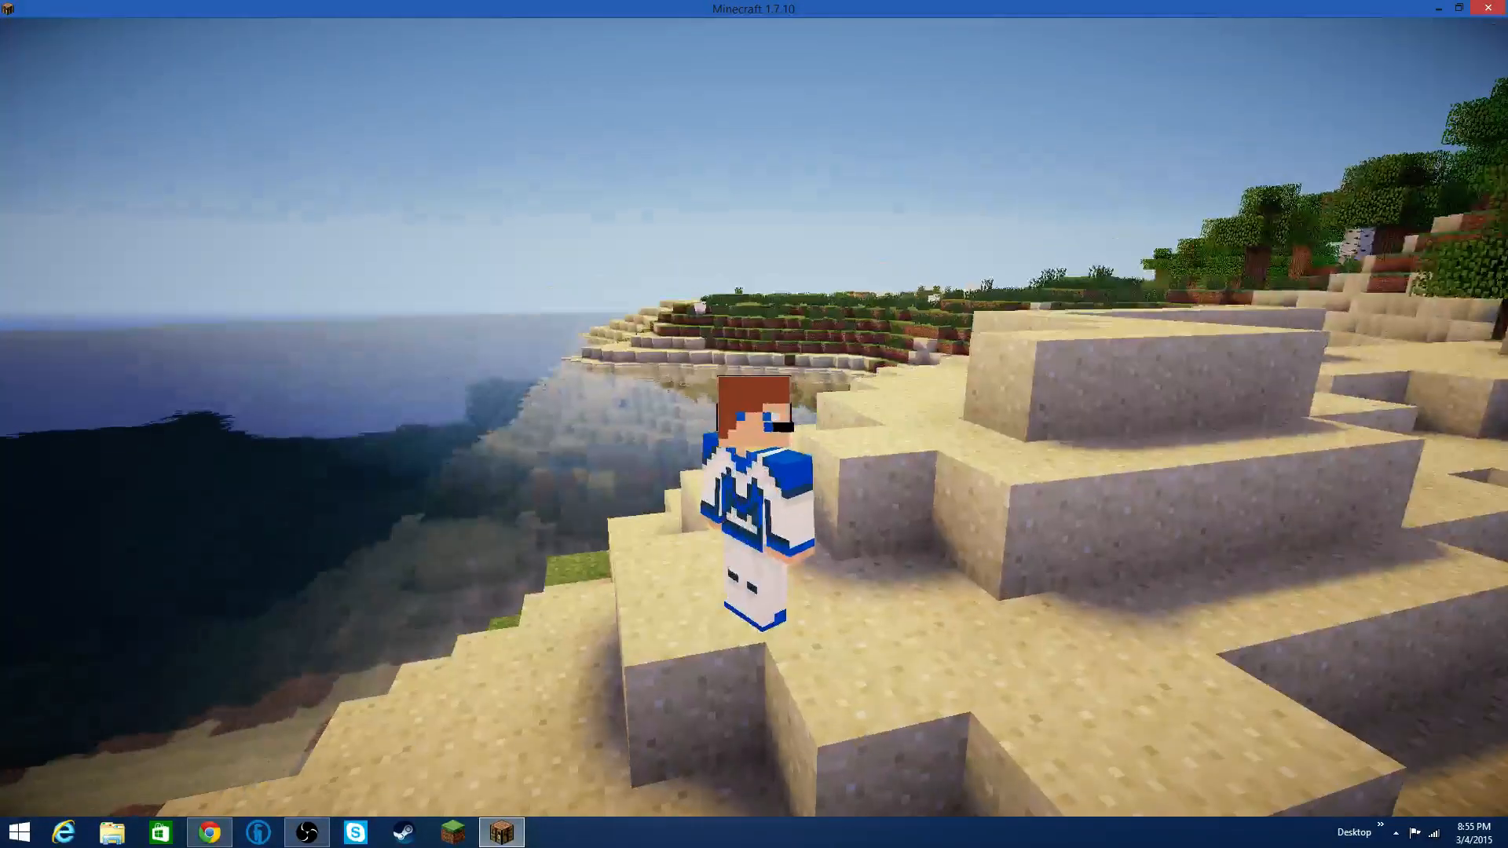
Apply DocteurDread's Shaders v02 - Lite.zip pack and resume play on the beach.
key("Escape")
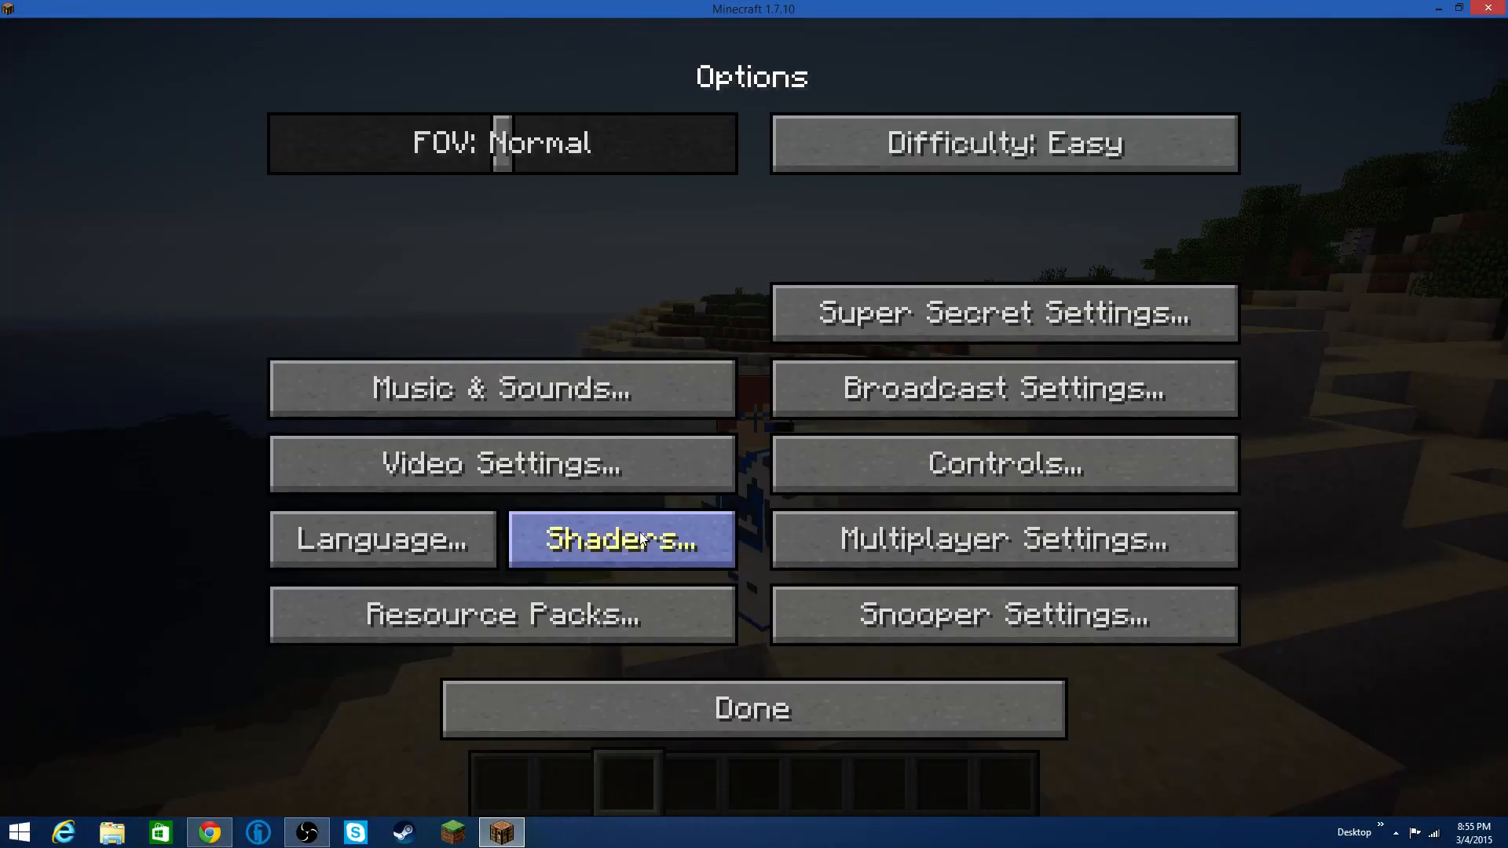
left_click(620, 539)
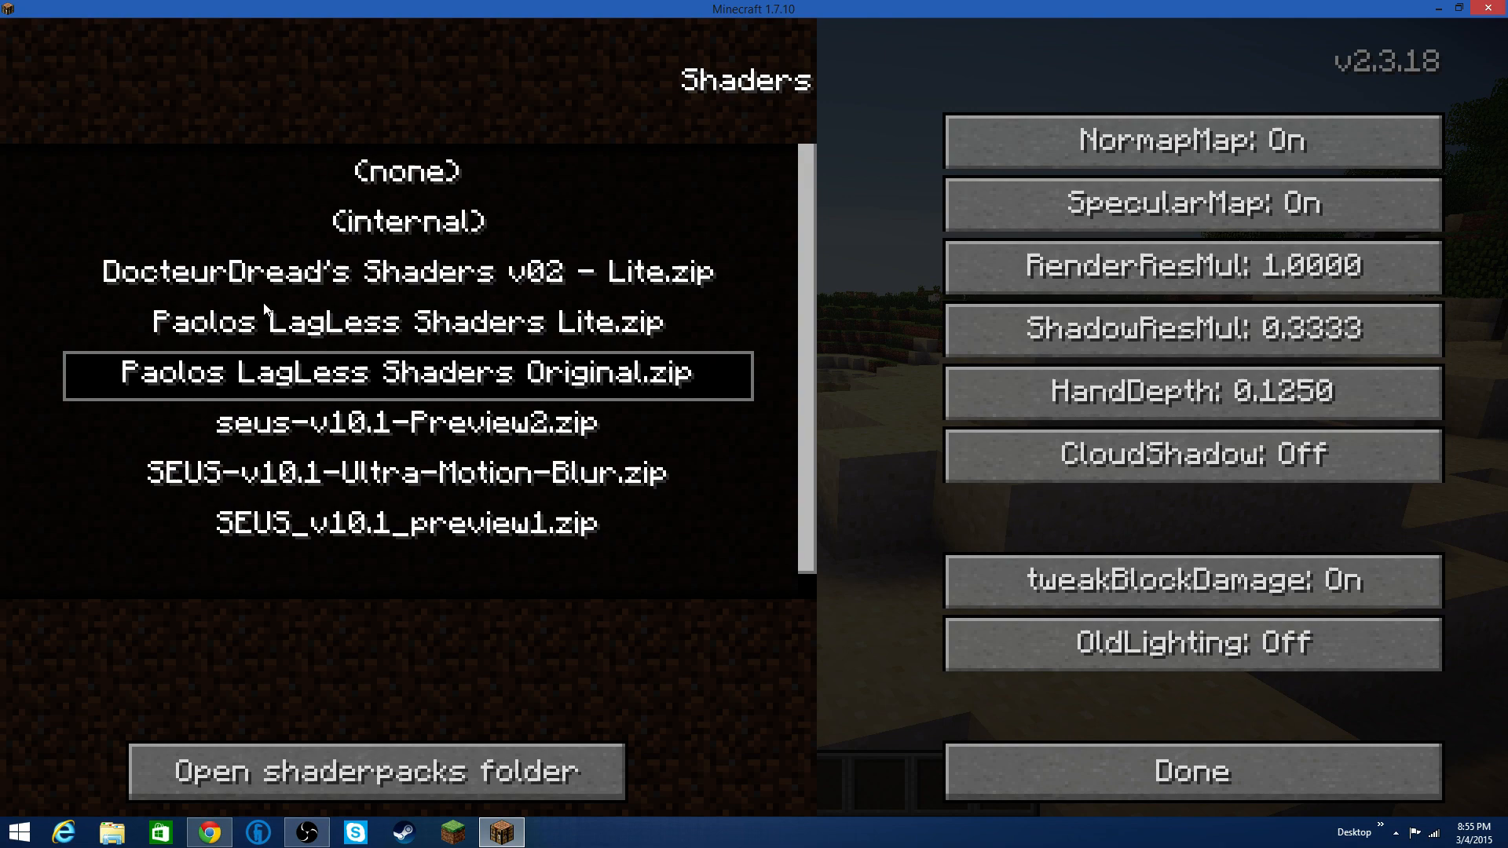
left_click(405, 272)
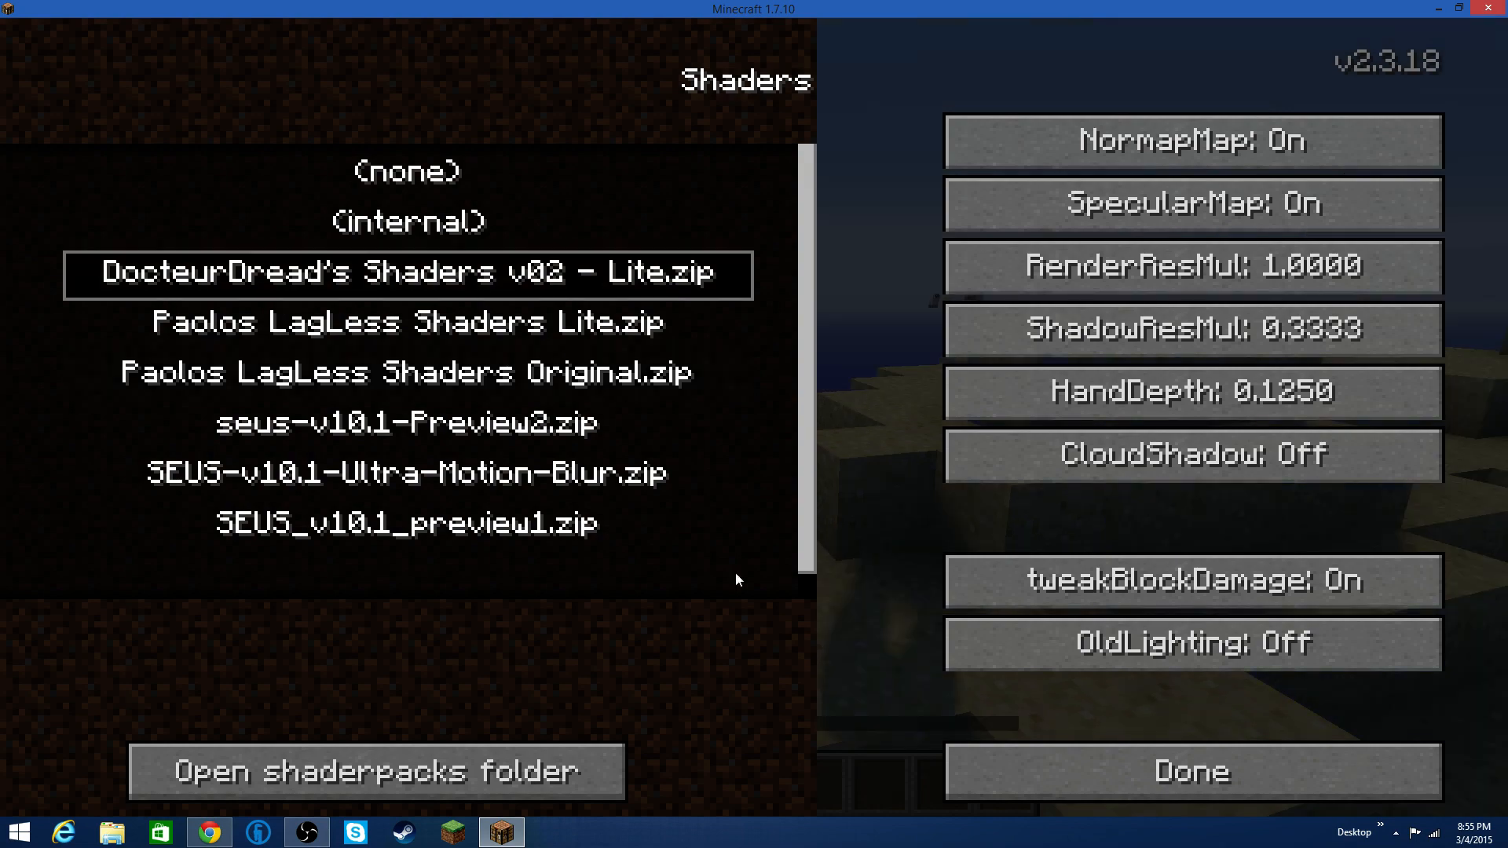
left_click(1192, 769)
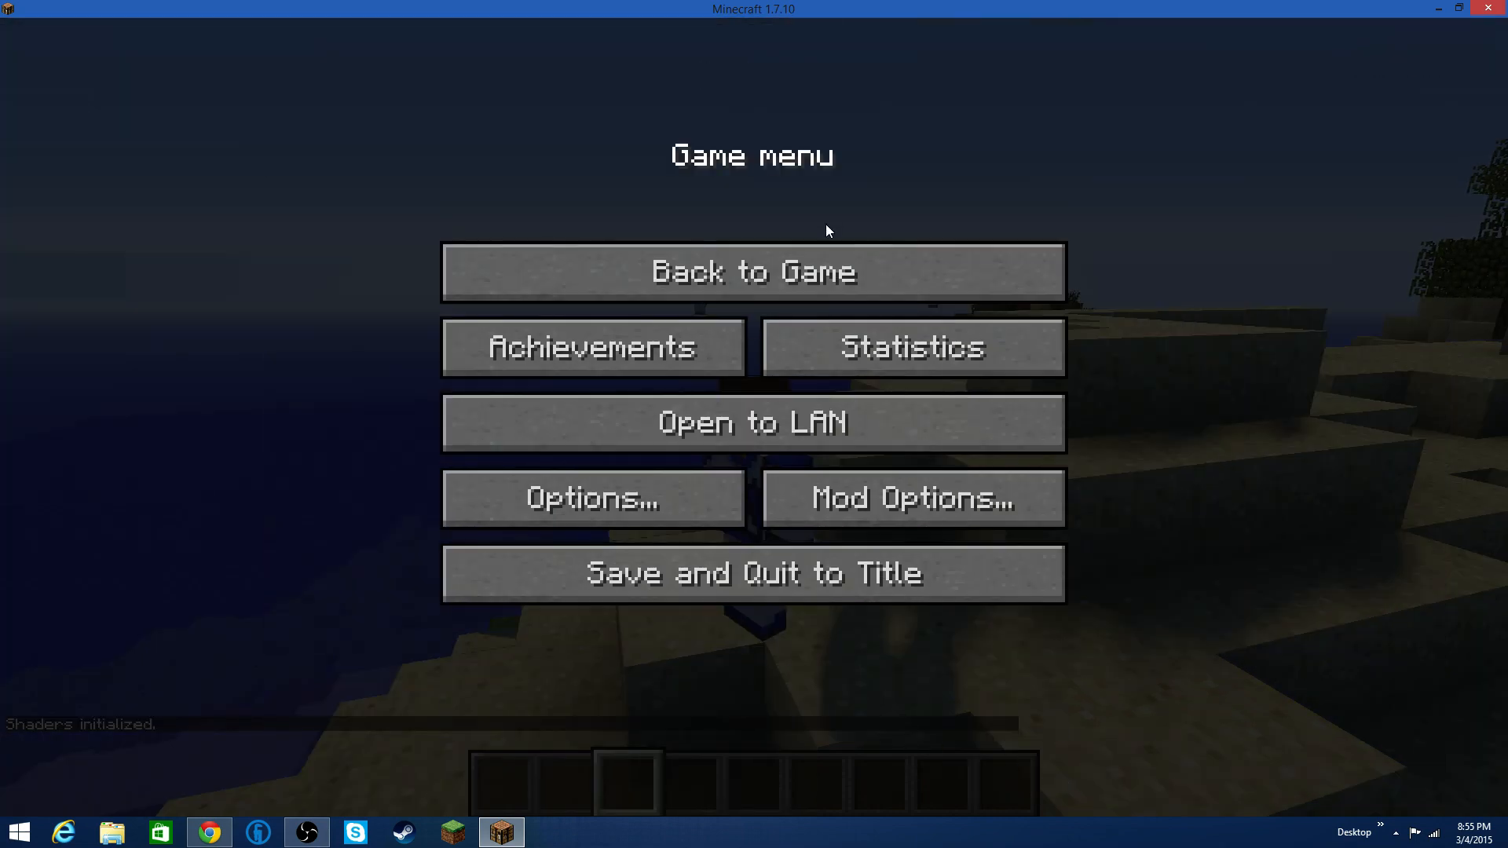
left_click(753, 272)
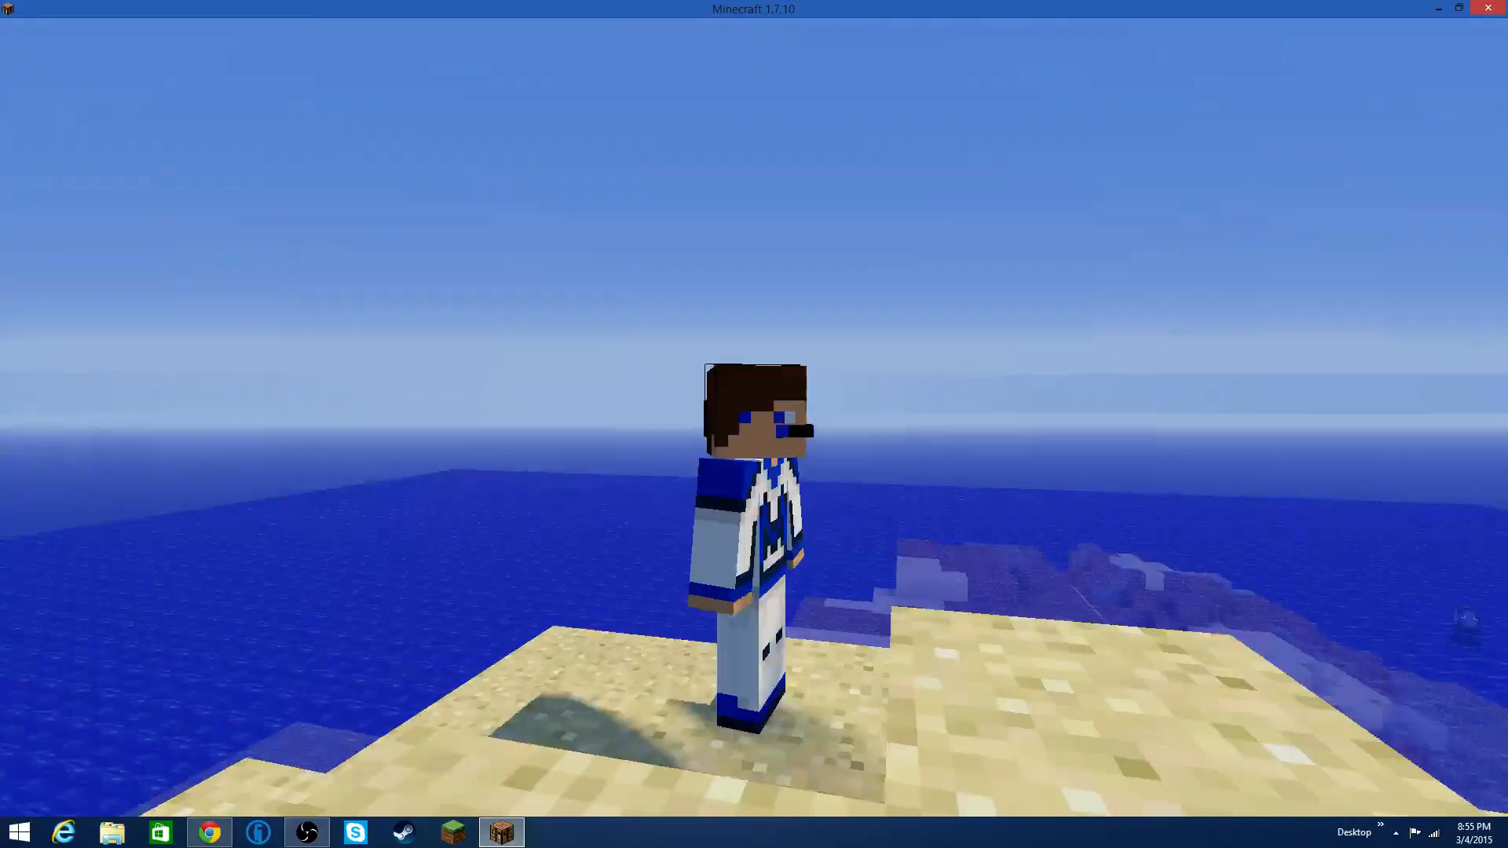